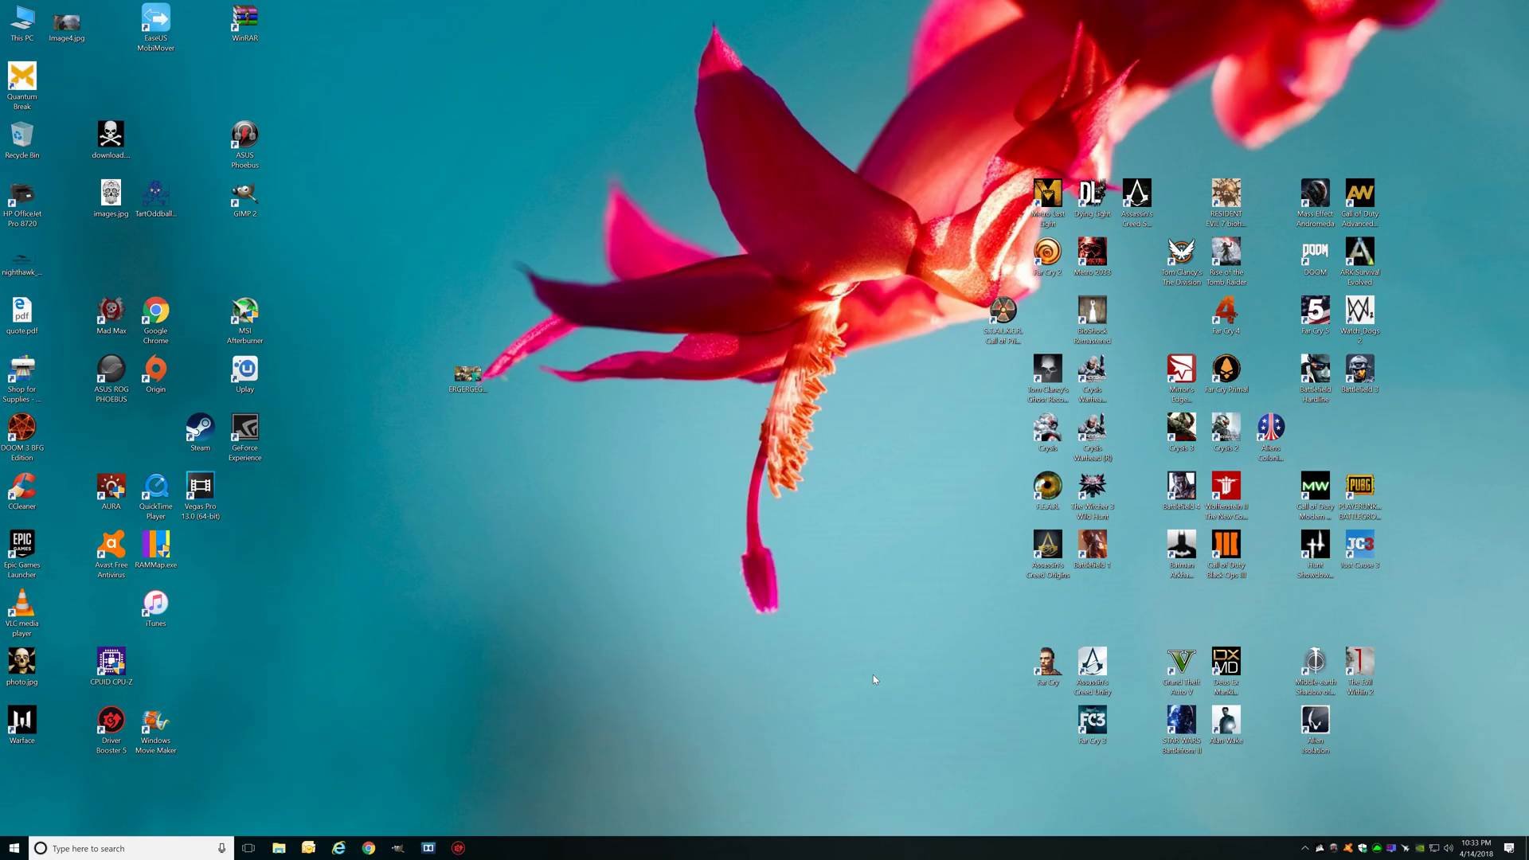
Launch NVIDIA Control Panel from the desktop's right-click menu.
right_click(875, 681)
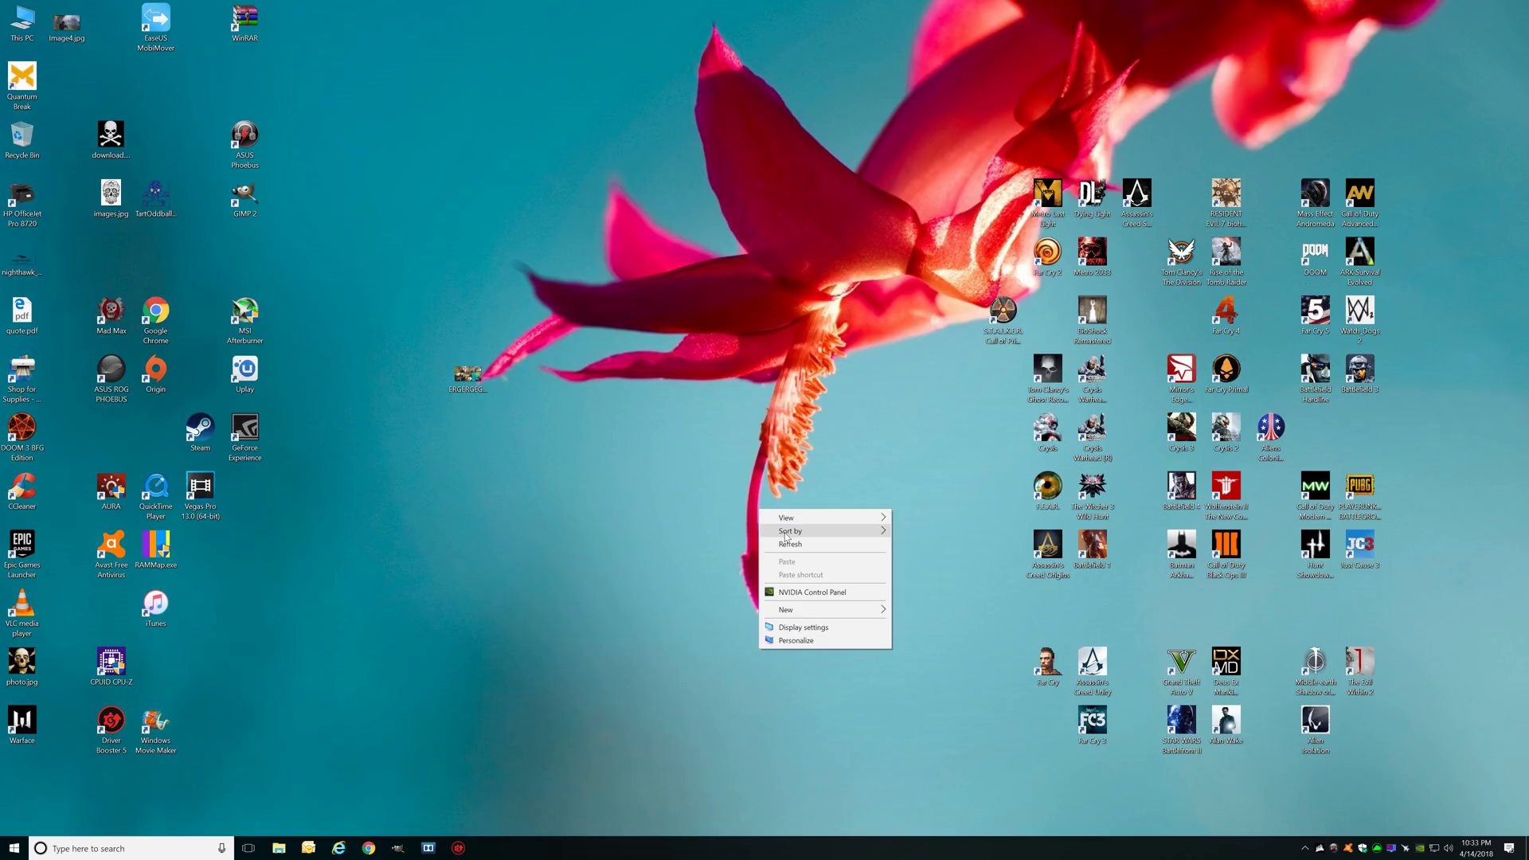
left_click(790, 553)
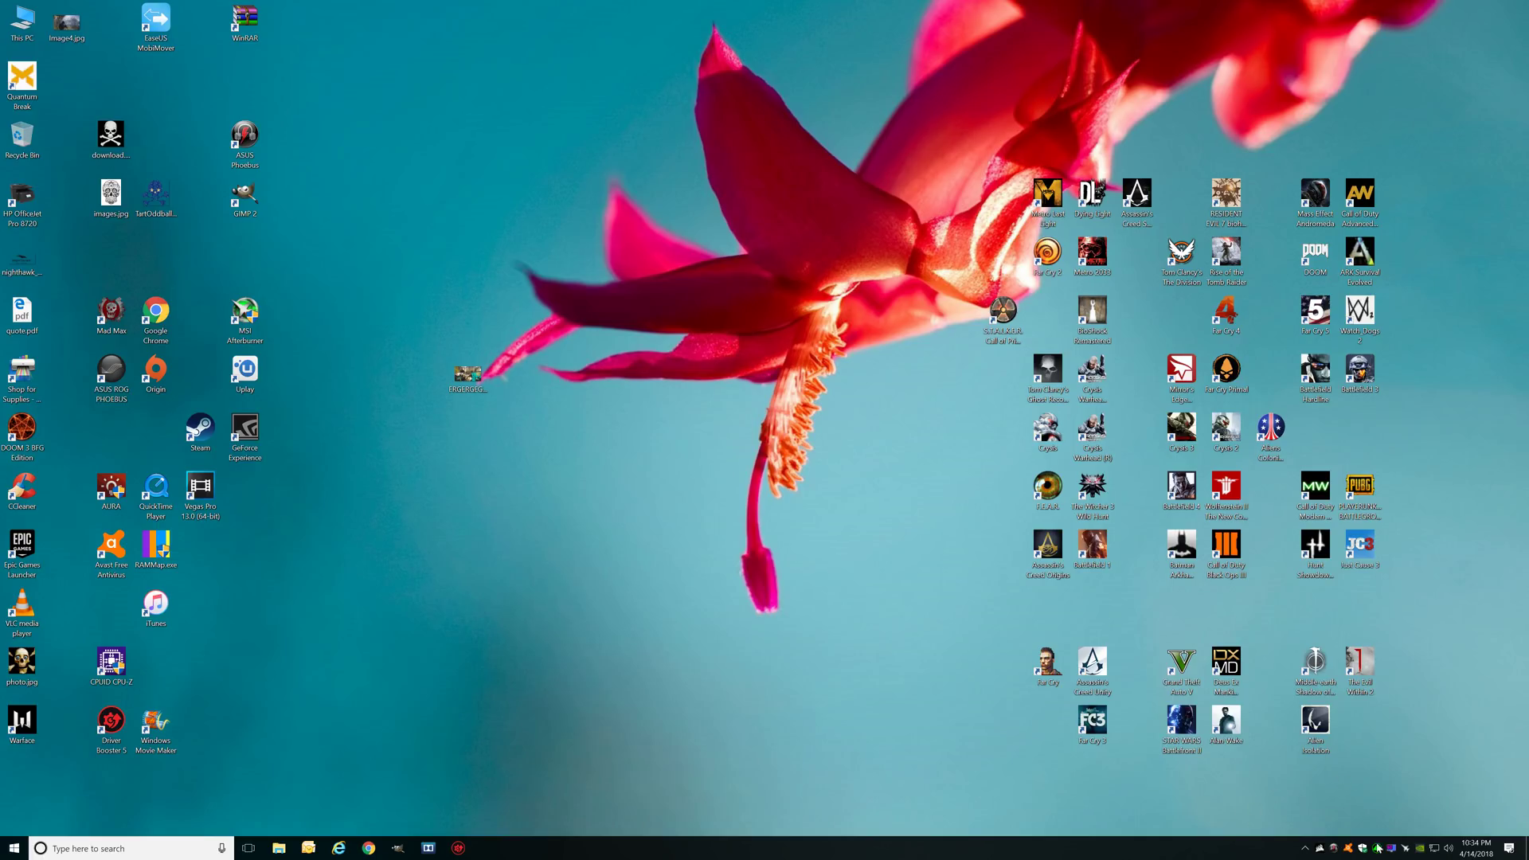
mouse_move(1410, 848)
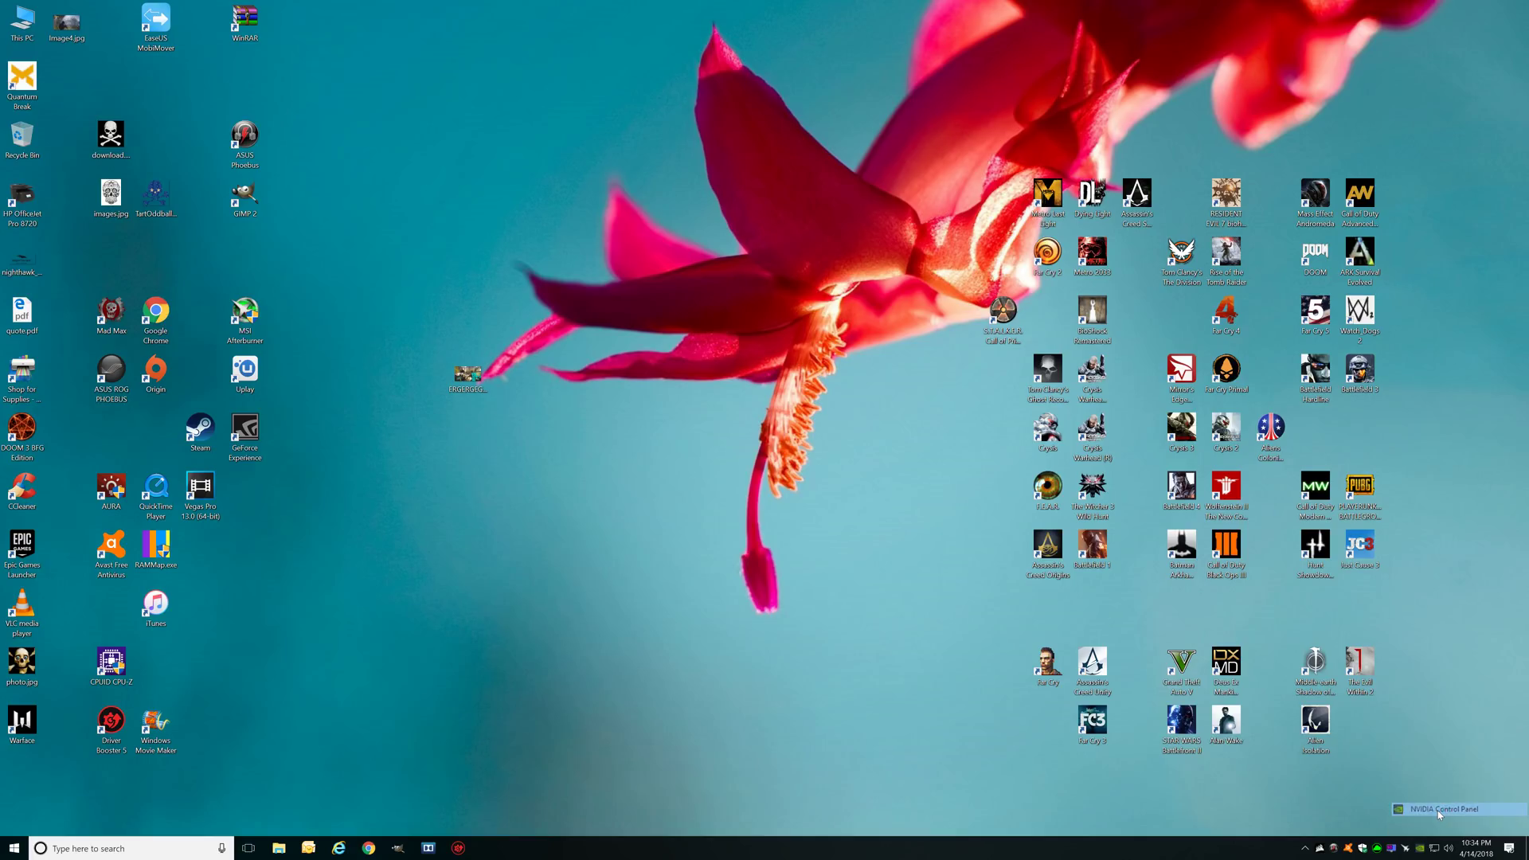
left_click(1443, 810)
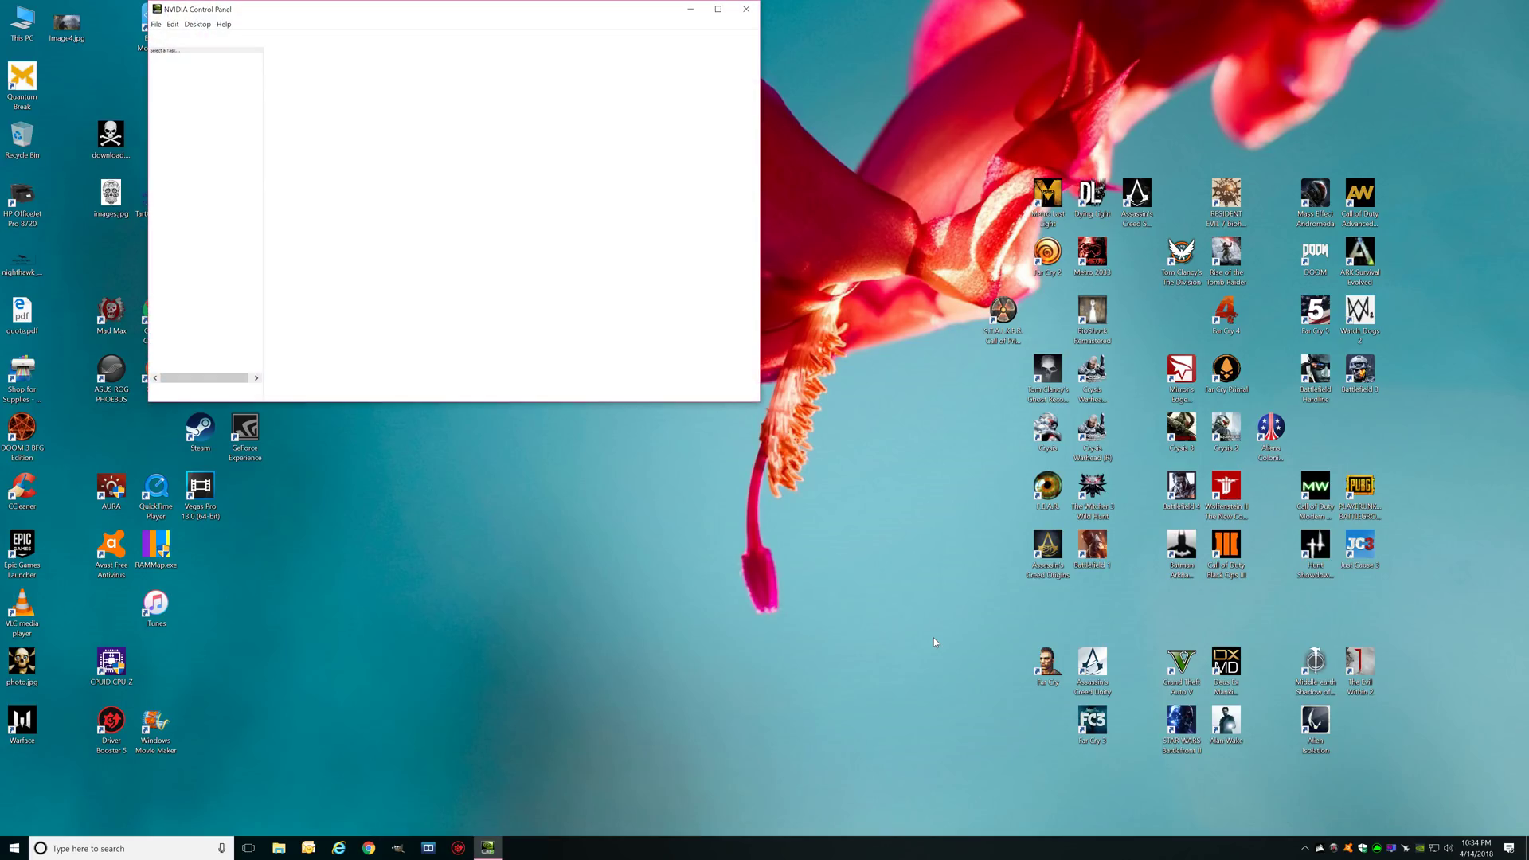
Show Manage 3D Settings, glance at Program Settings, and return to the Global Settings list.
left_click(192, 80)
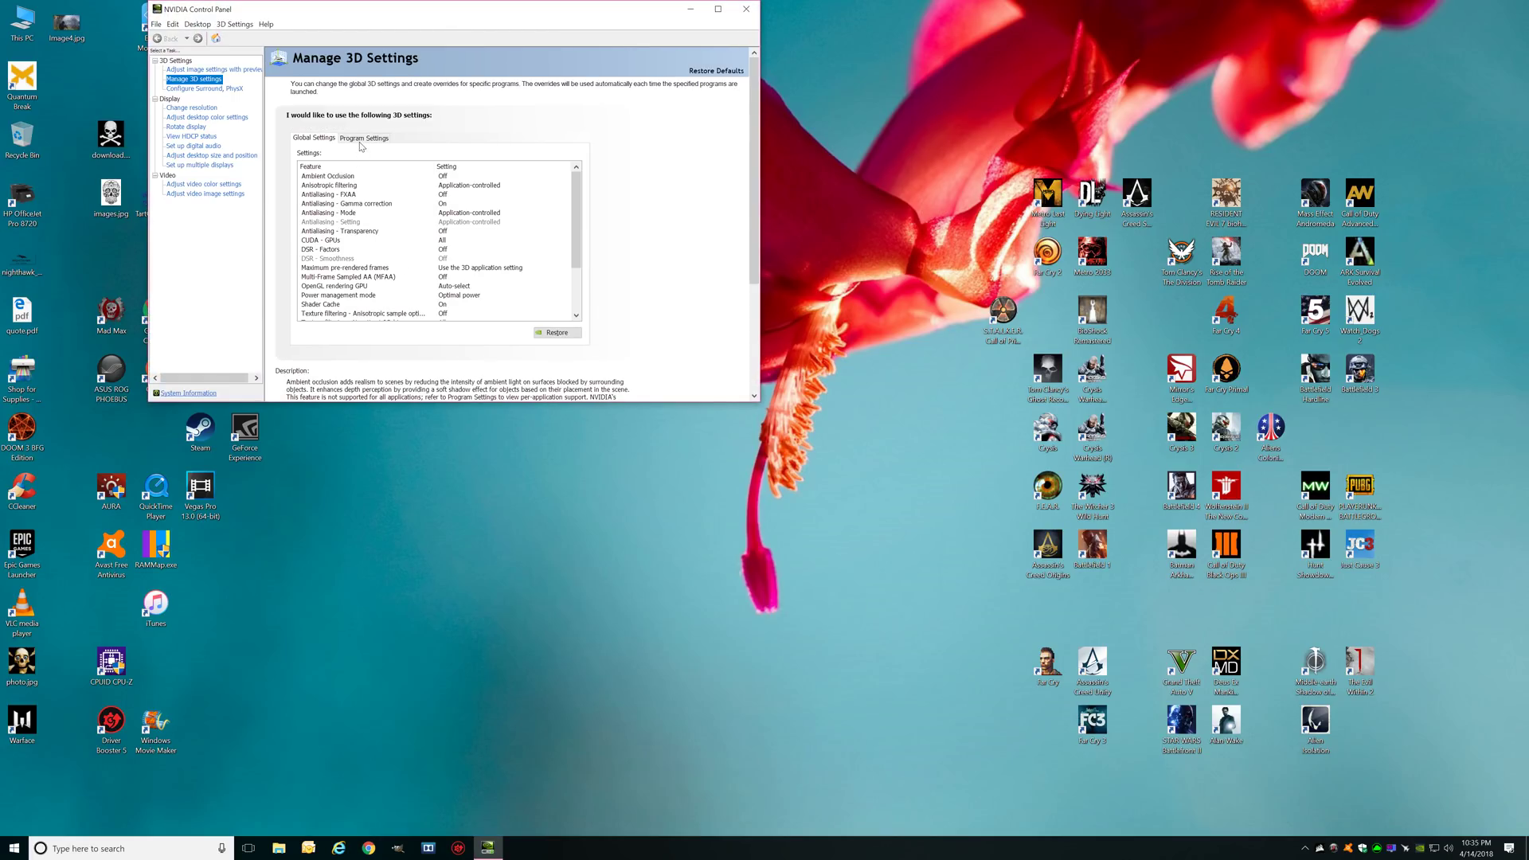
left_click(363, 137)
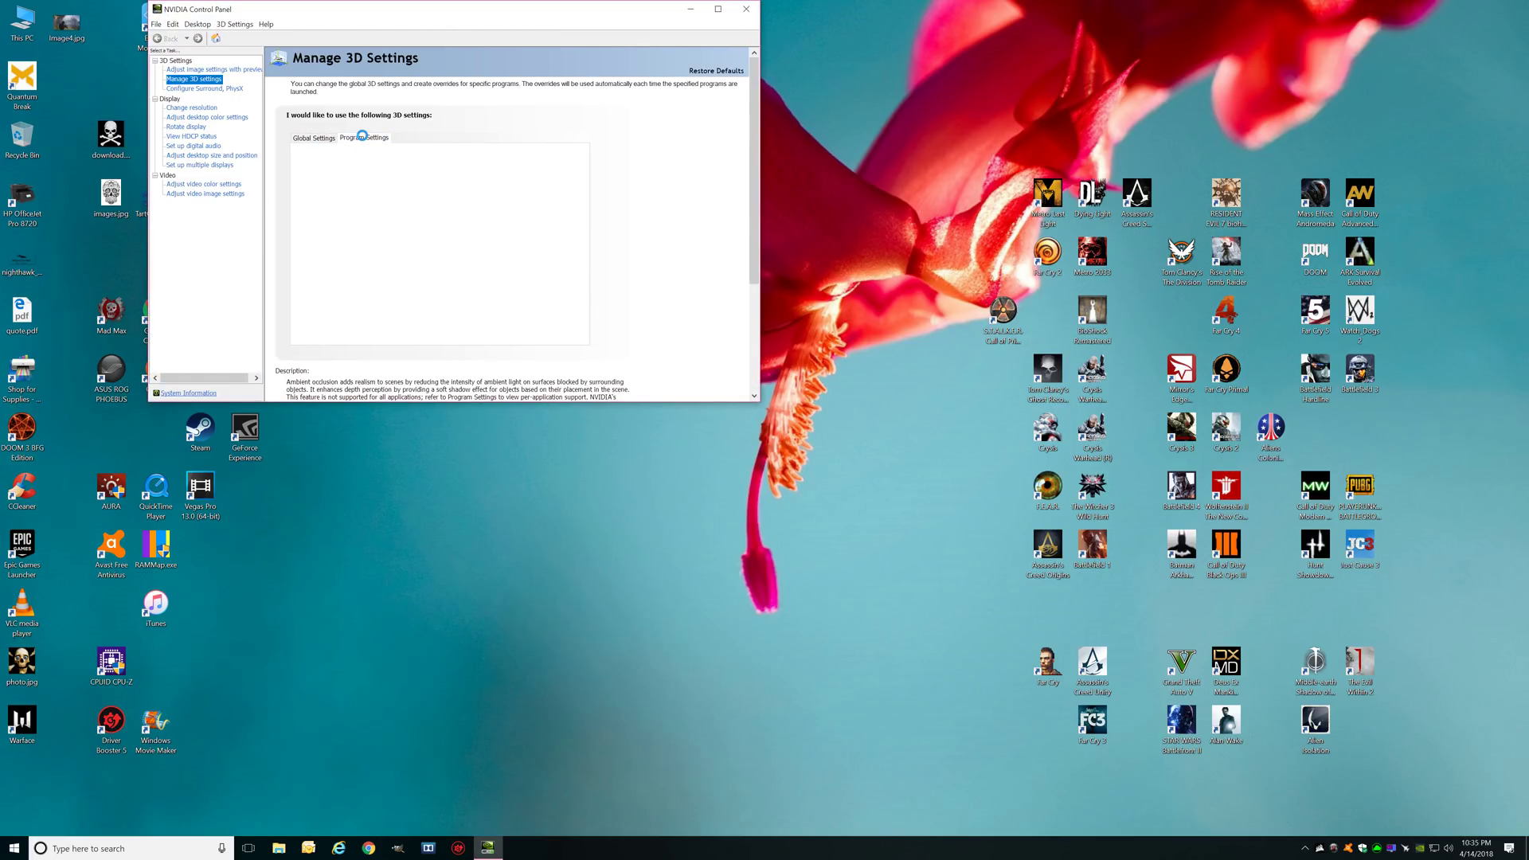
left_click(363, 137)
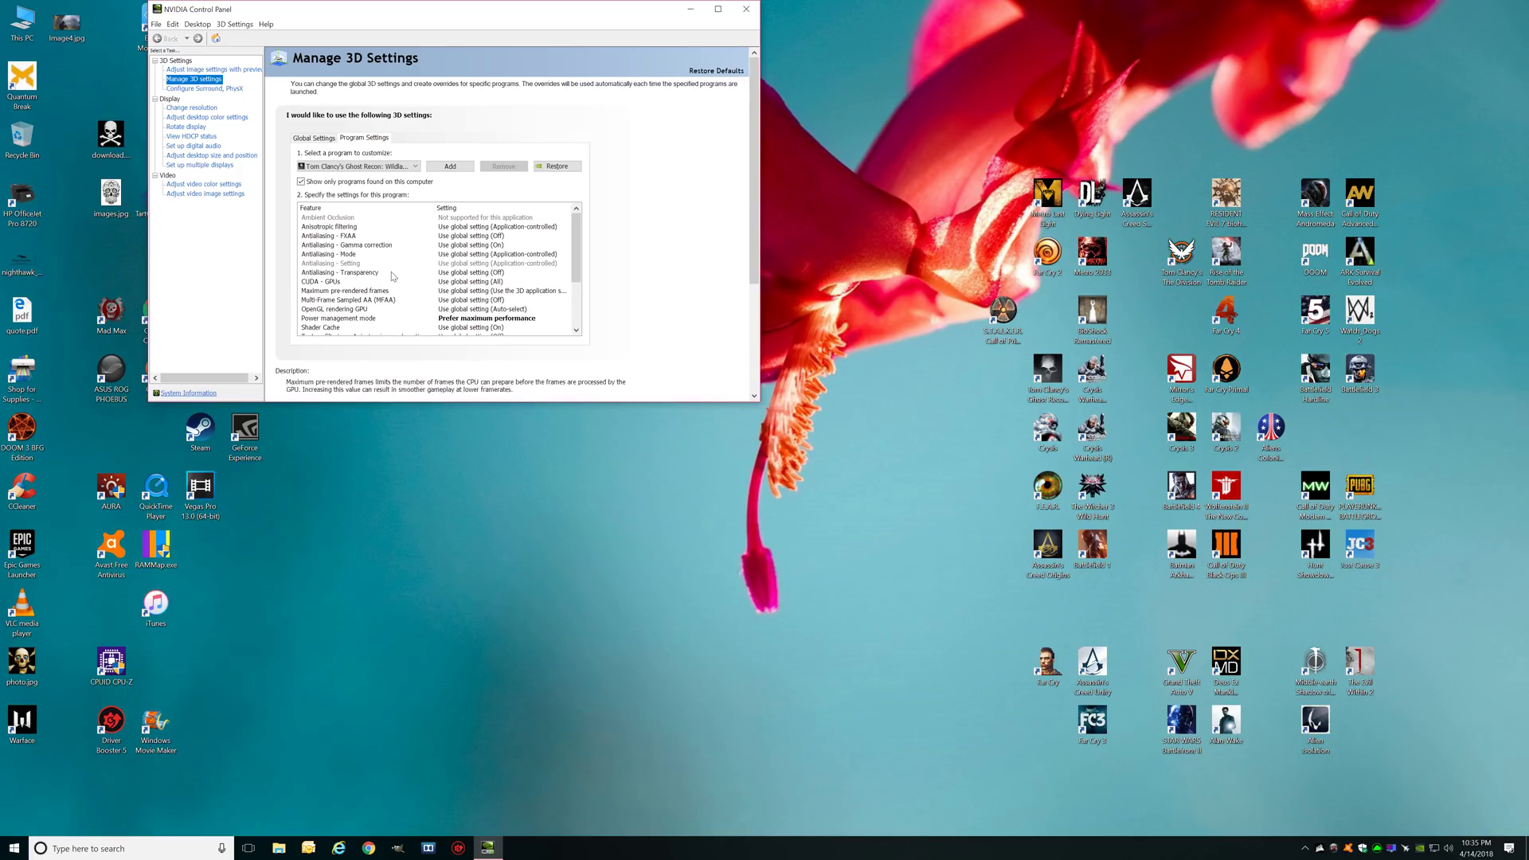
left_click(314, 137)
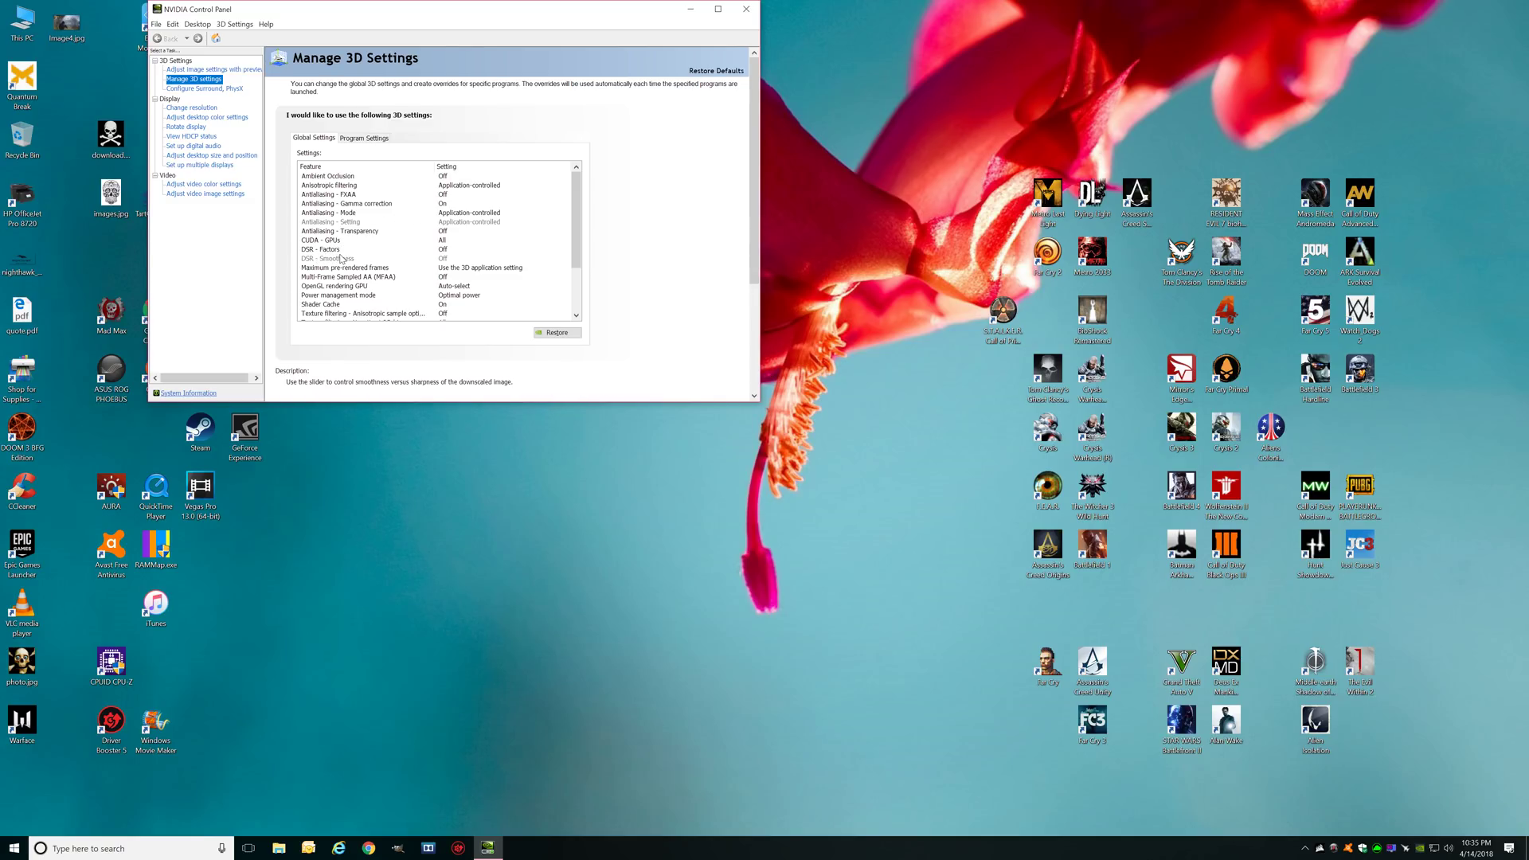
Tick the 1.50x and 4.00x DSR factors, confirm with OK, and apply the settings.
left_click(500, 249)
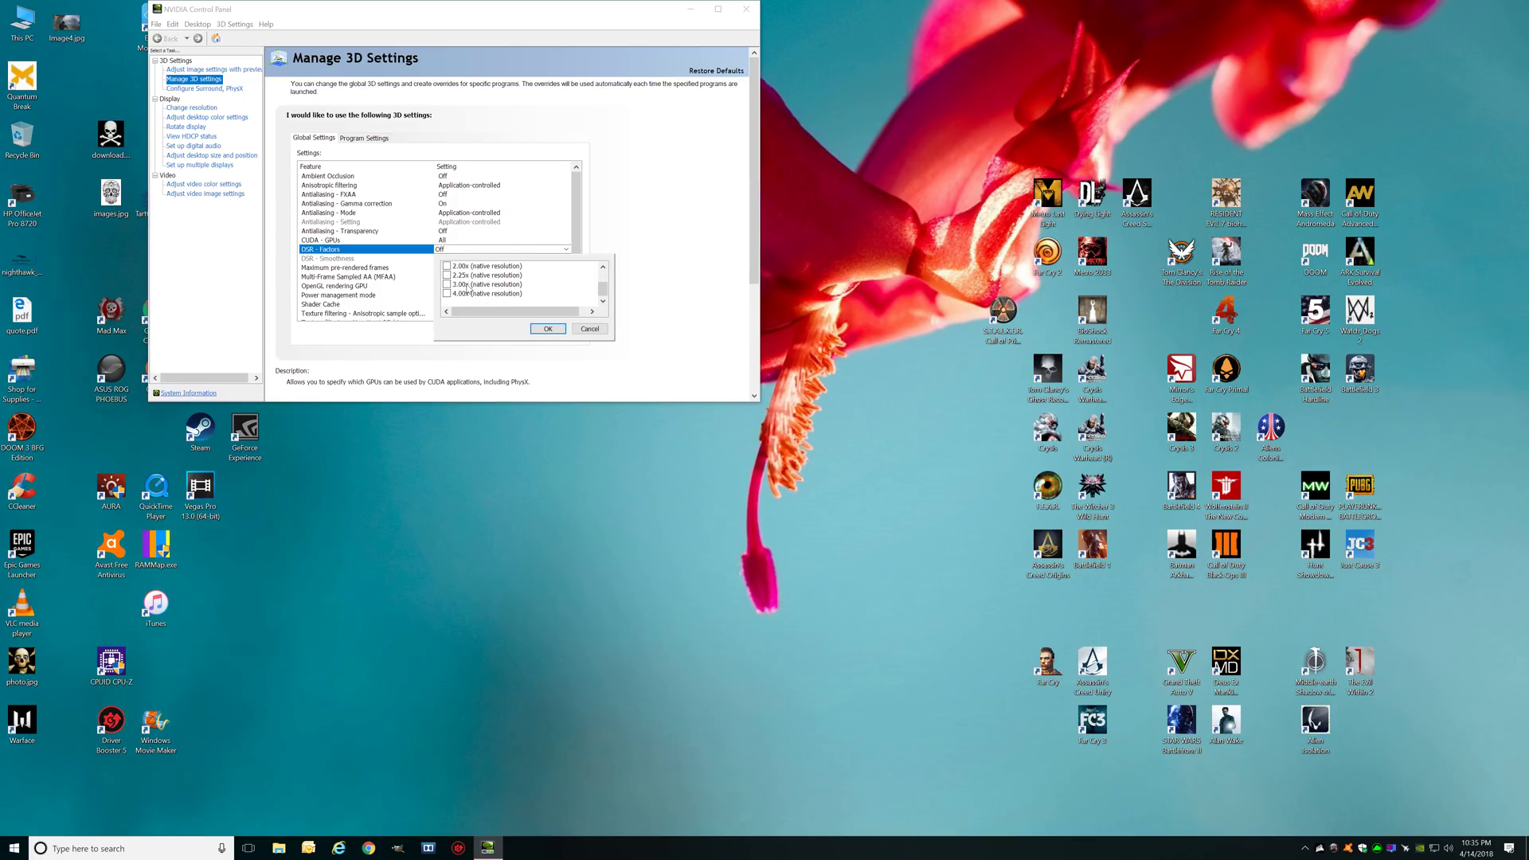
left_click(448, 293)
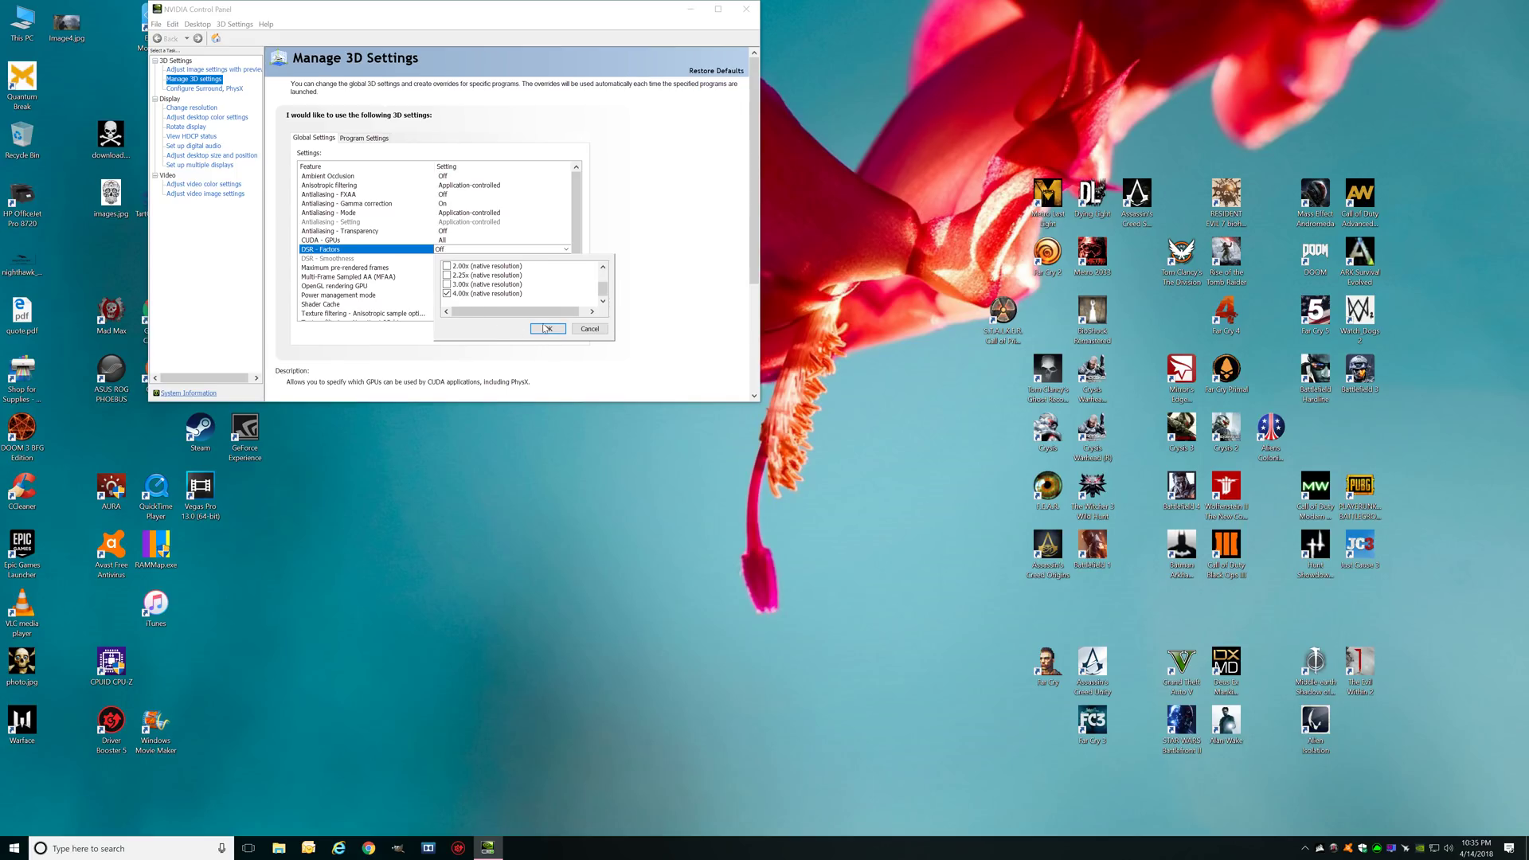
scroll("up", 3)
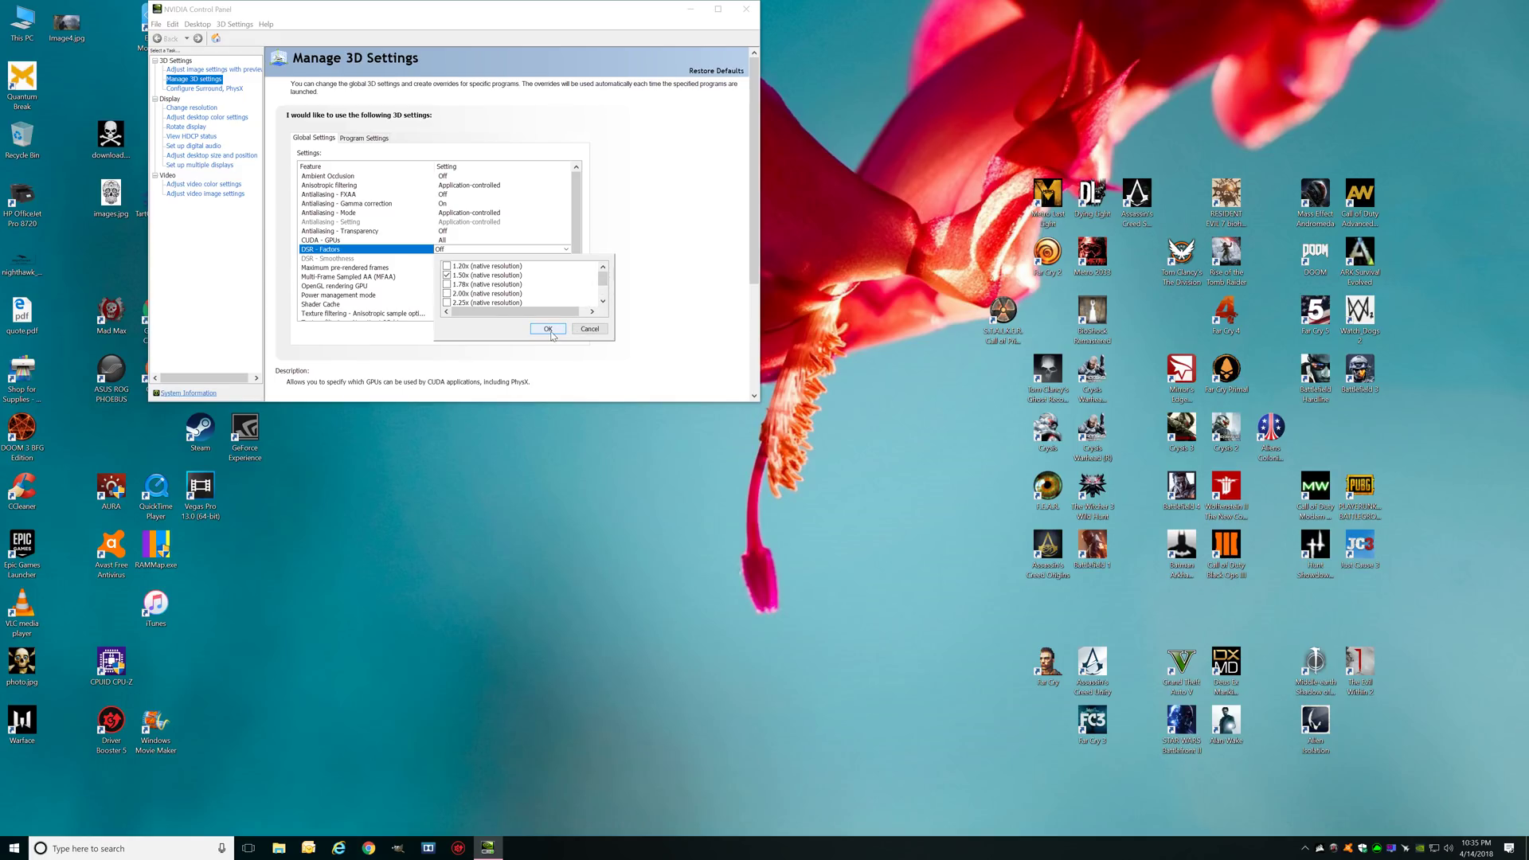
left_click(548, 328)
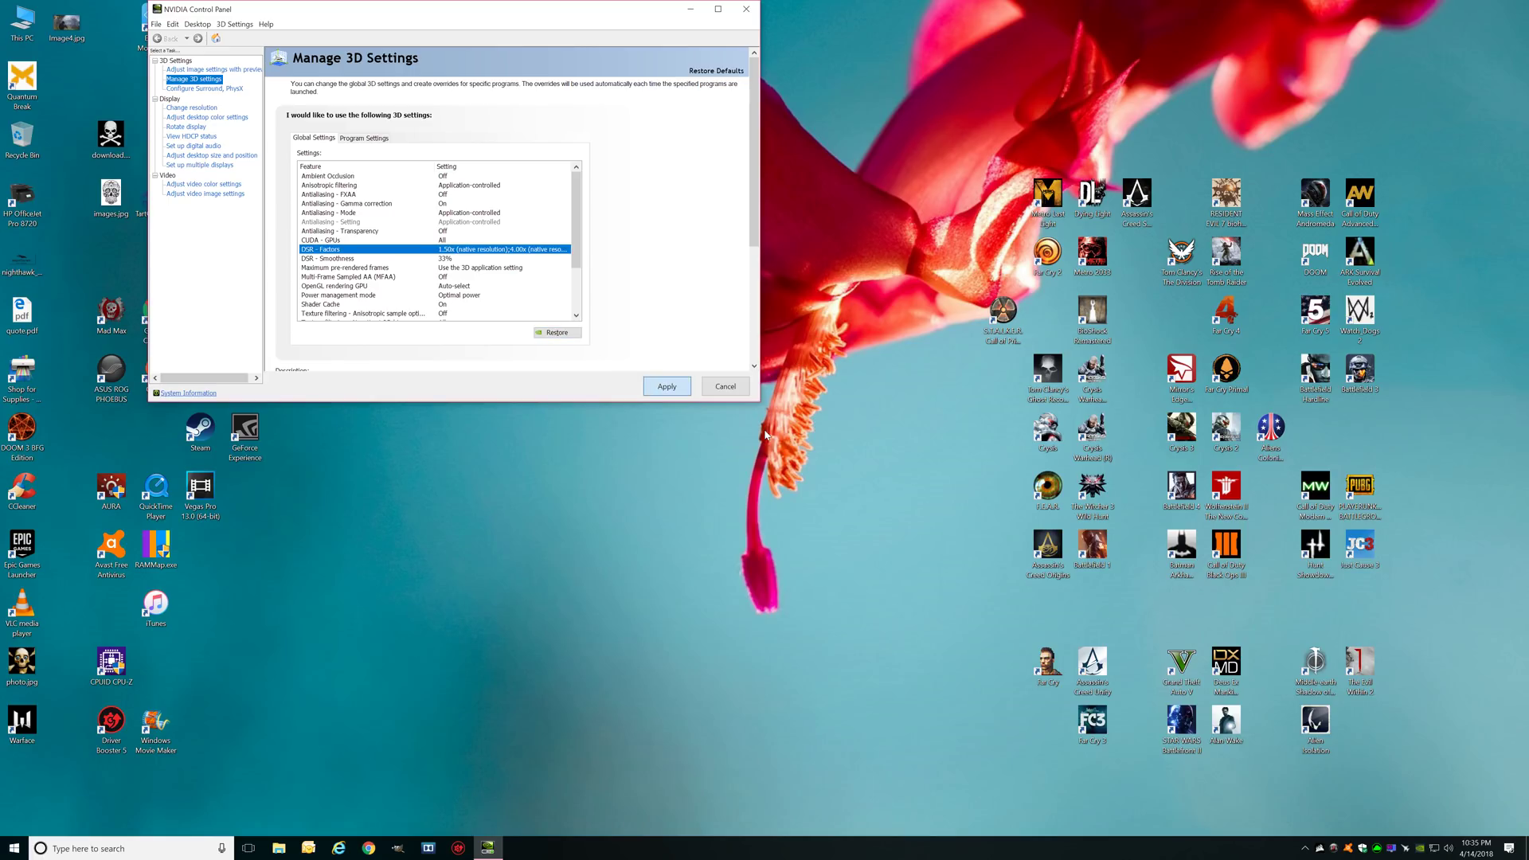
left_click(390, 249)
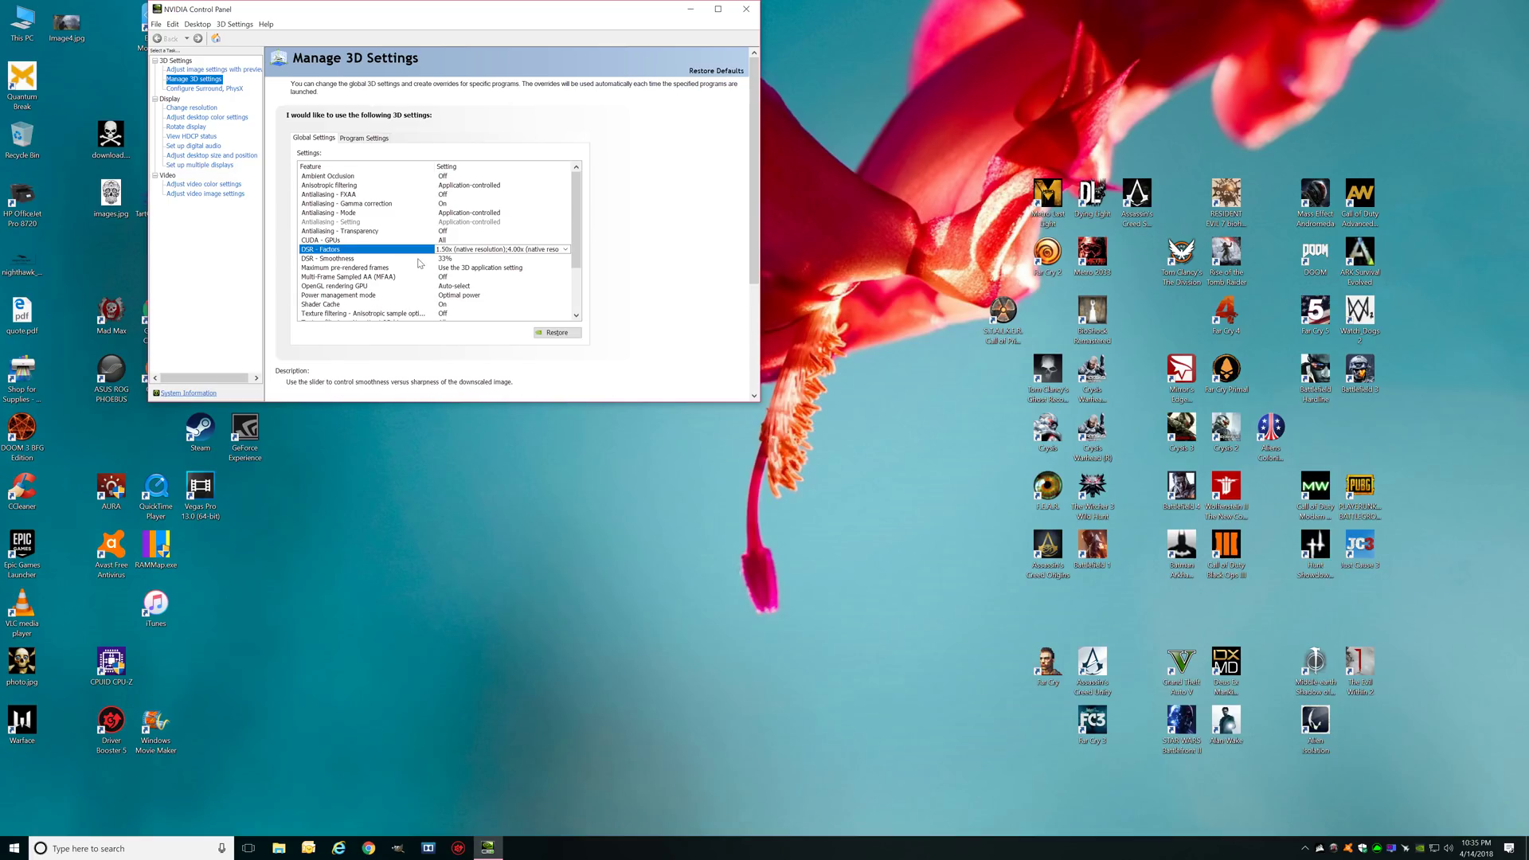
mouse_move(468, 261)
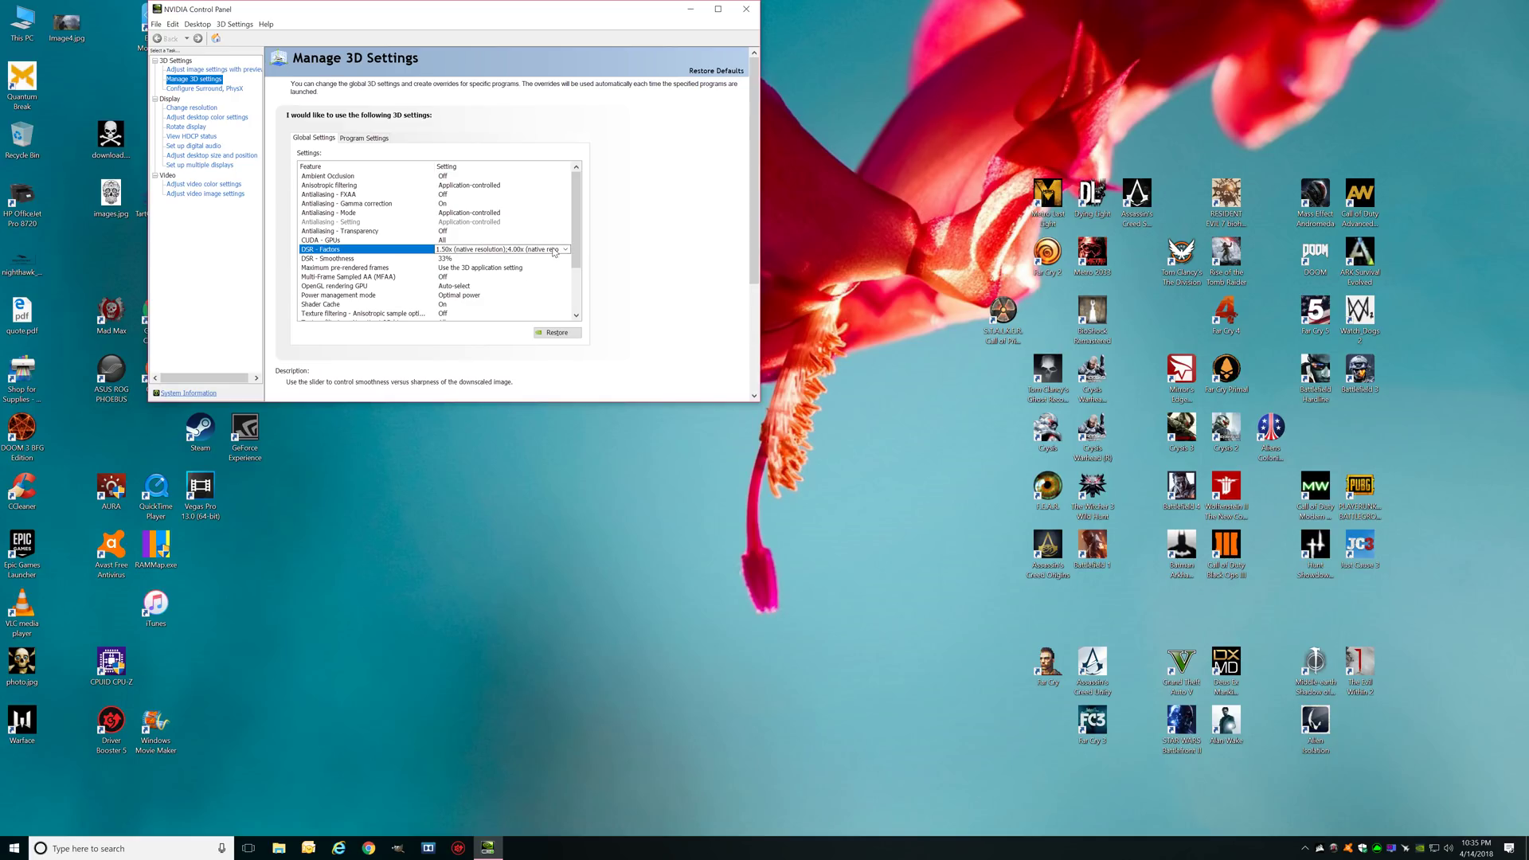
Reopen the DSR - Factors dropdown to verify 1.50x and 4.00x, then dismiss it.
left_click(564, 248)
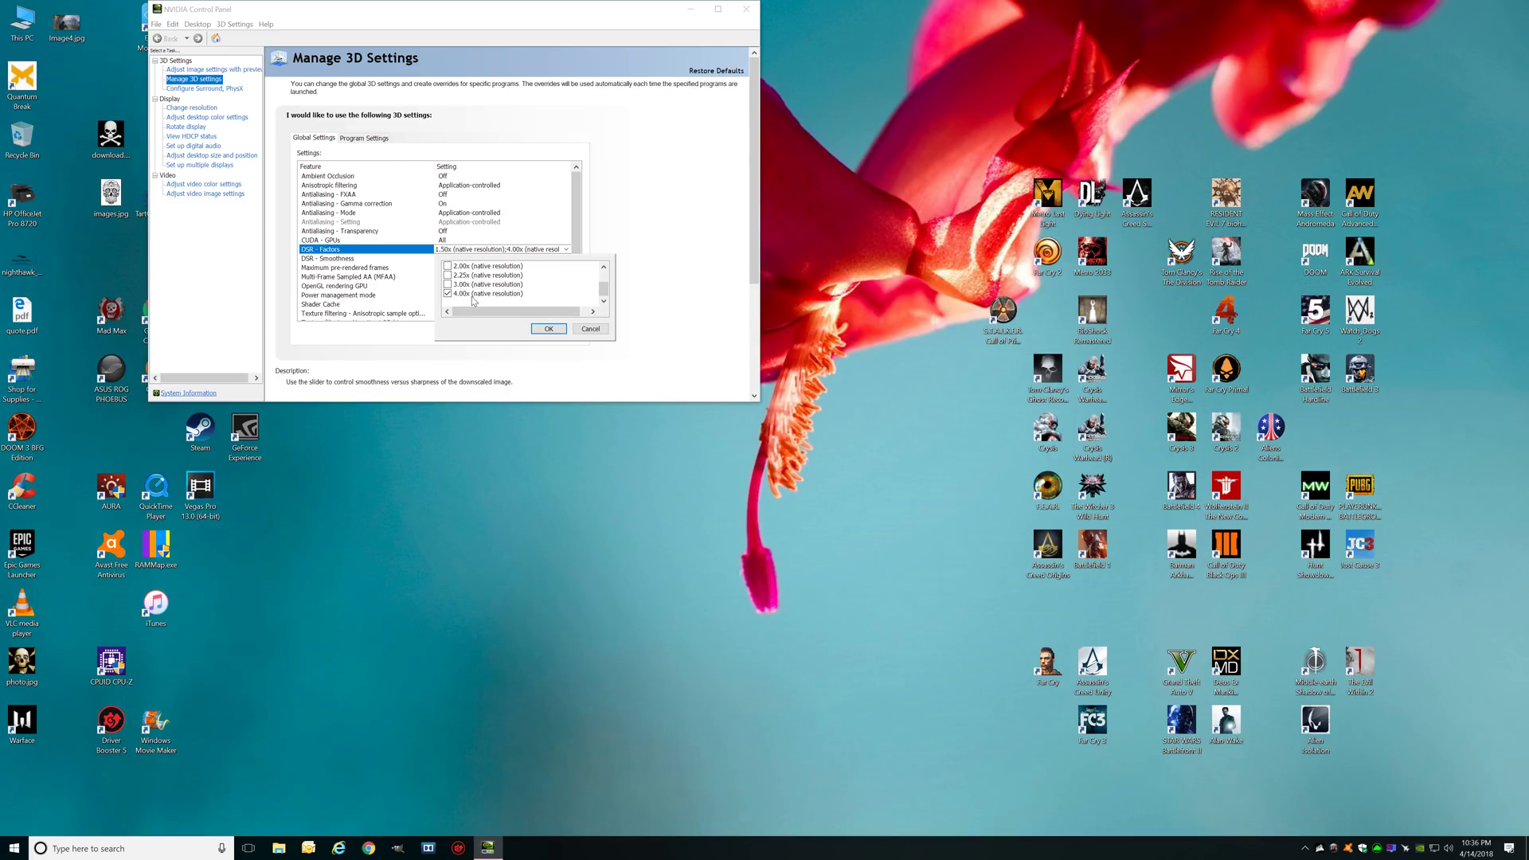
mouse_move(499, 297)
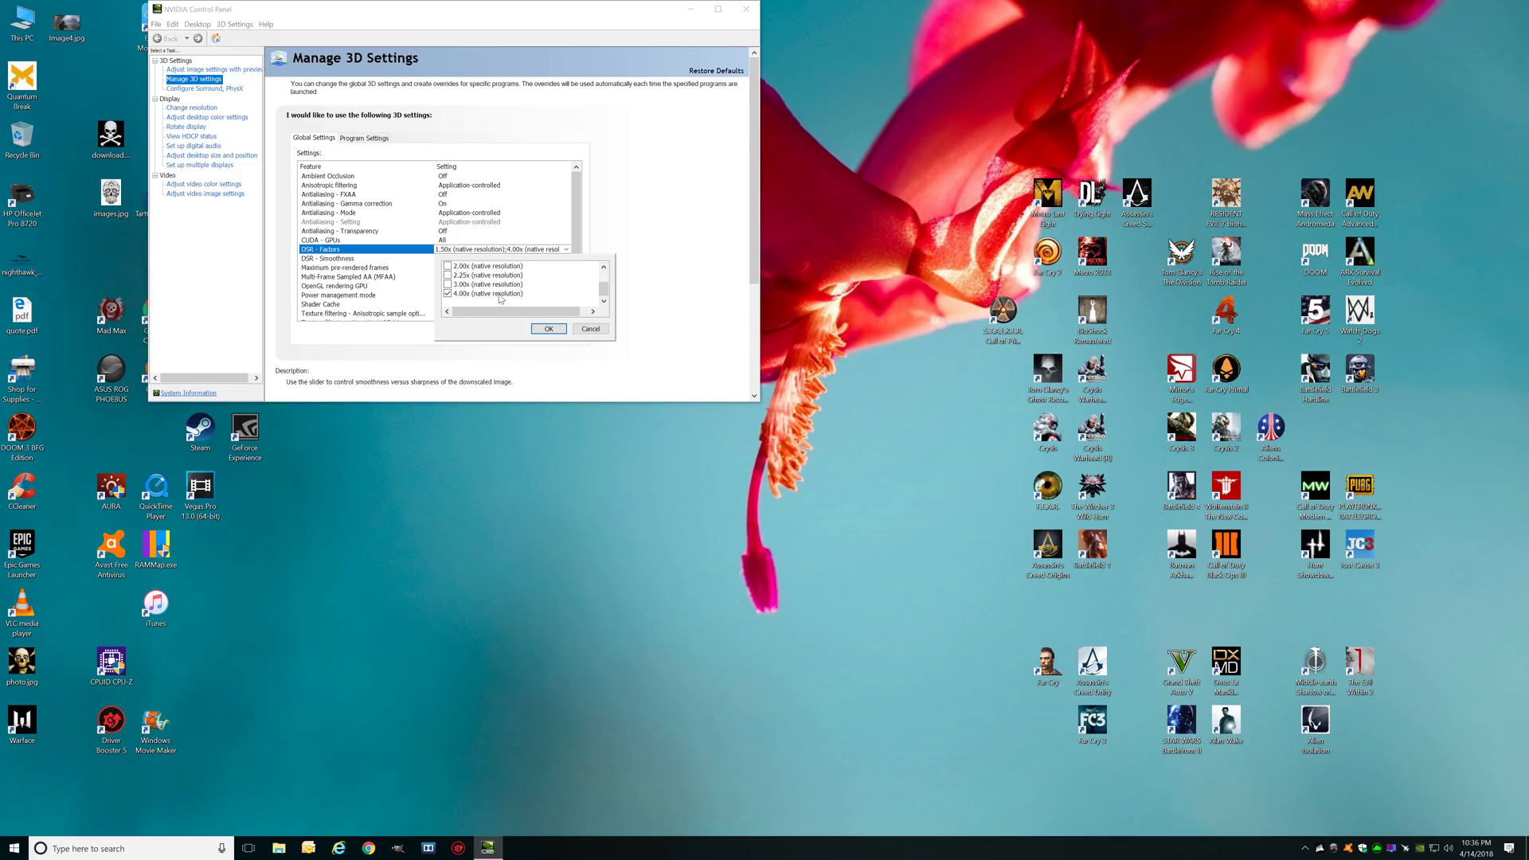
mouse_move(492, 302)
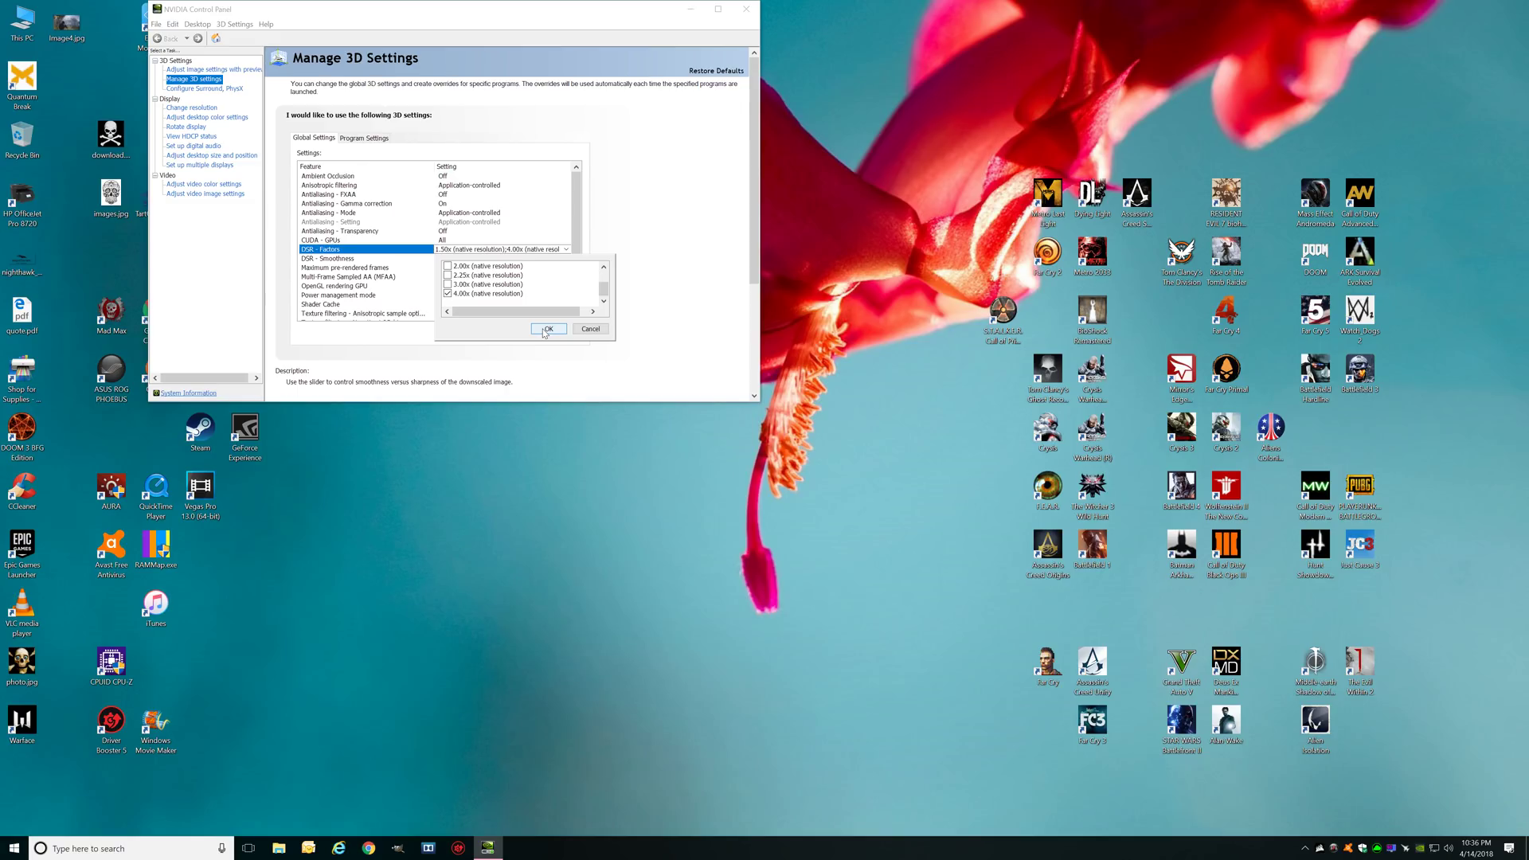
mouse_move(590, 328)
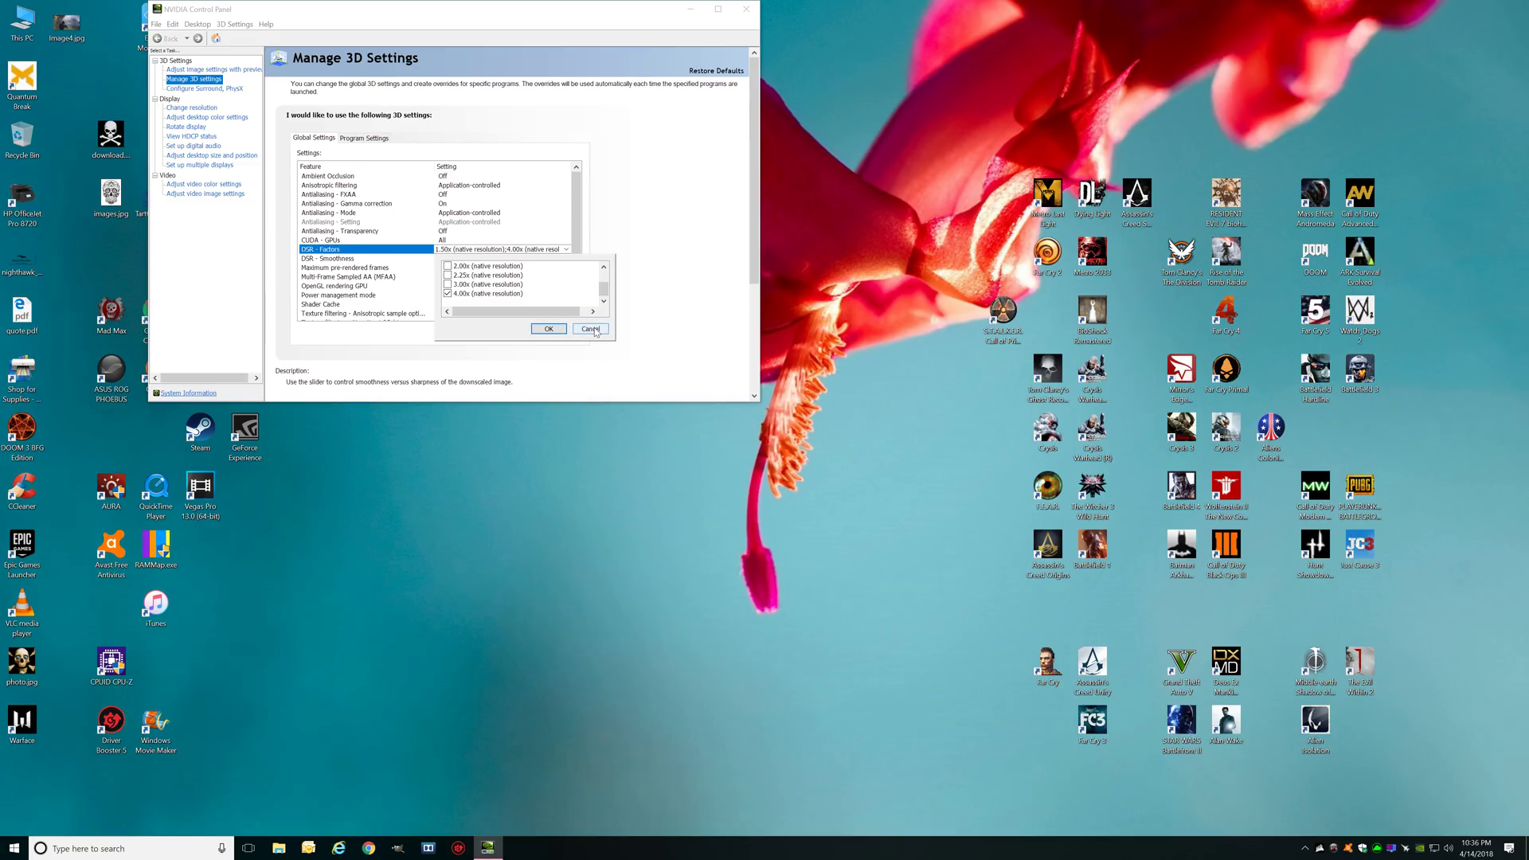
left_click(590, 328)
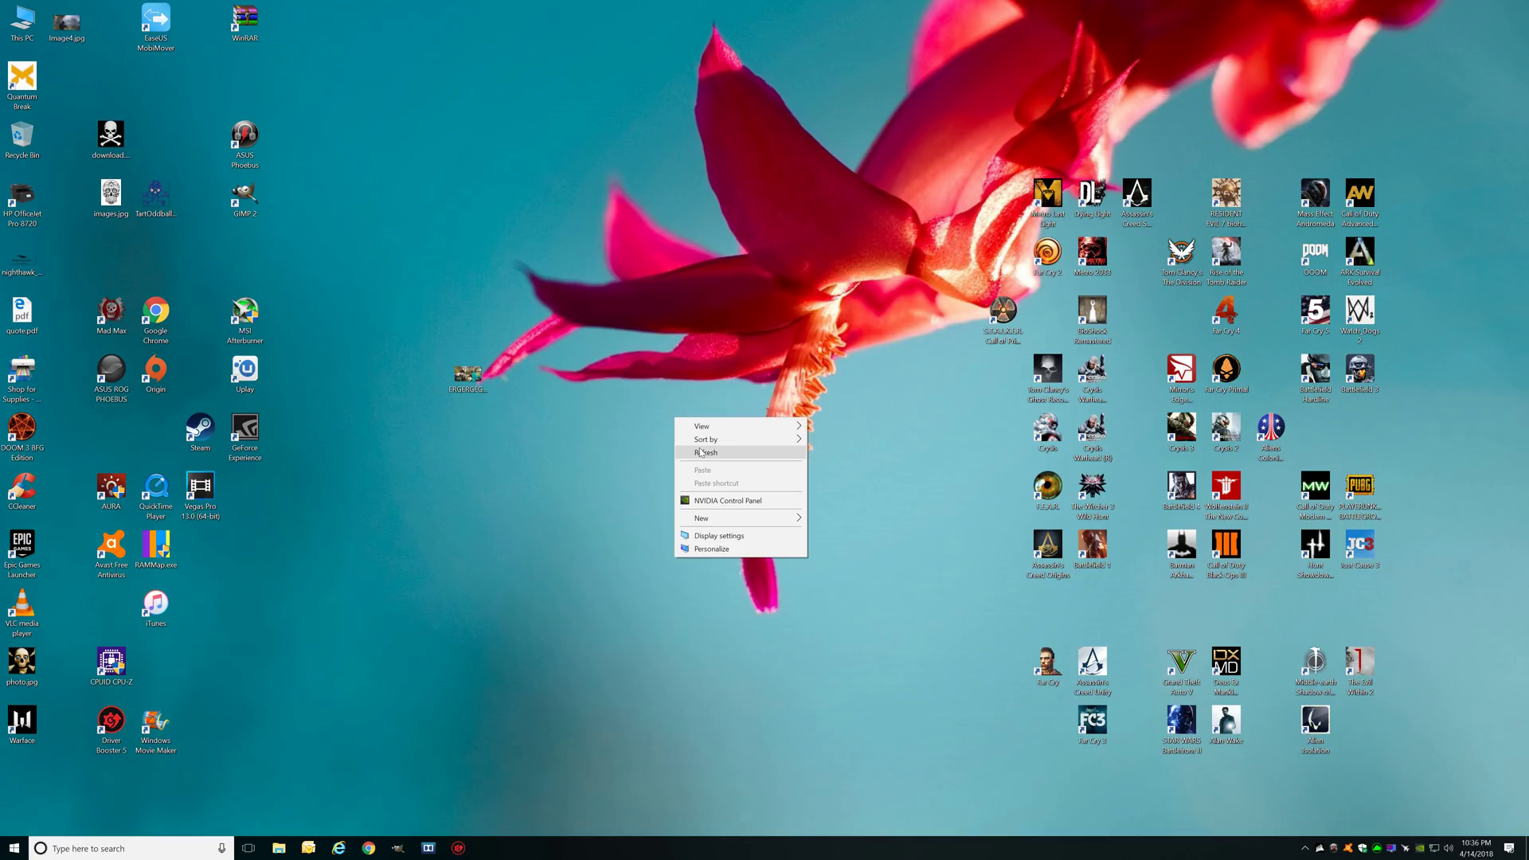
Refresh the Windows desktop twice via its right-click menu.
left_click(705, 452)
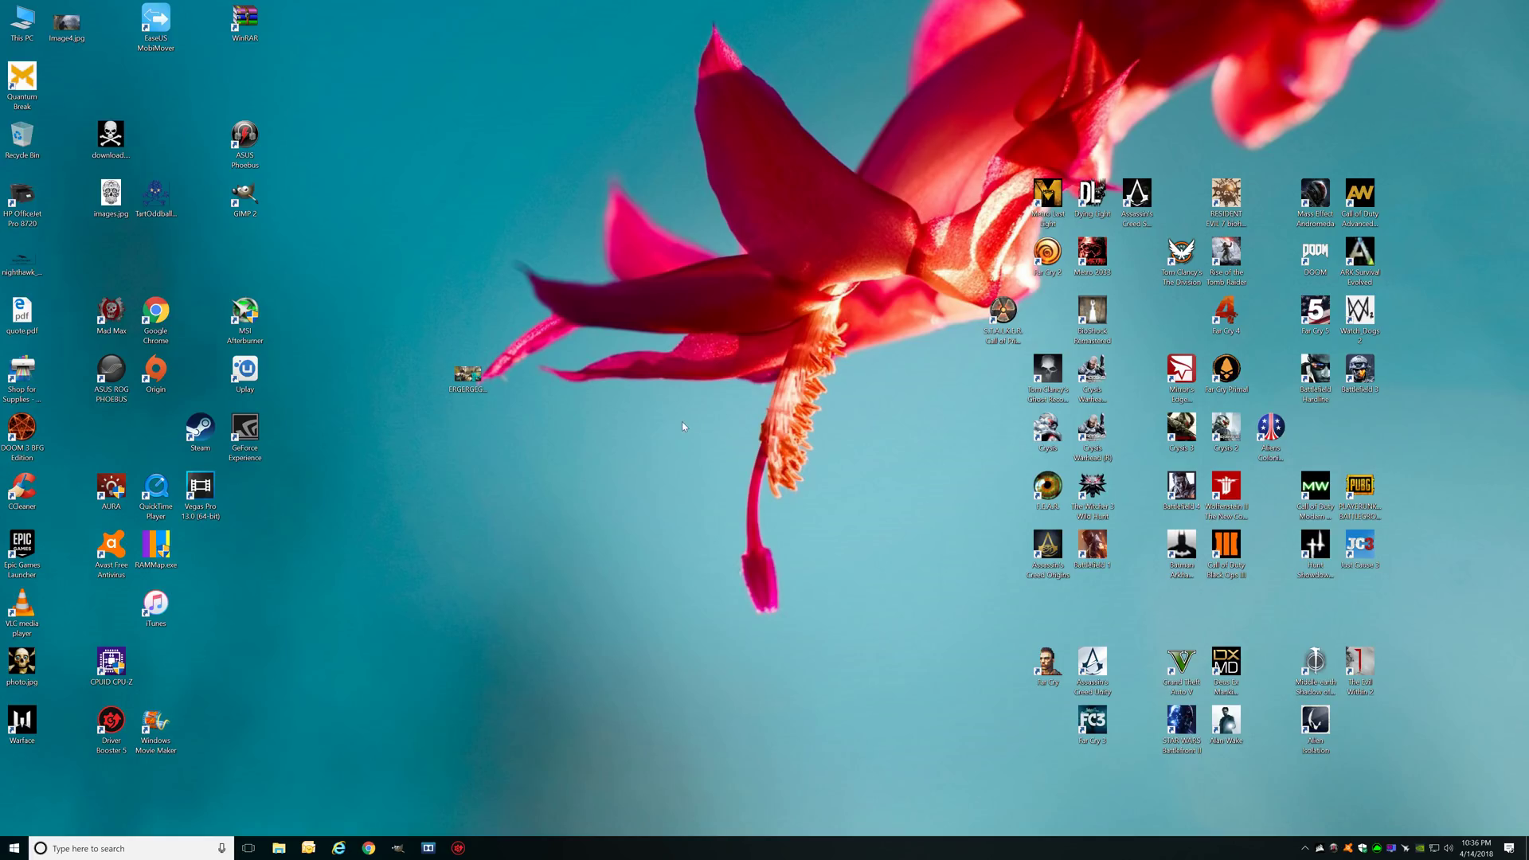
right_click(629, 436)
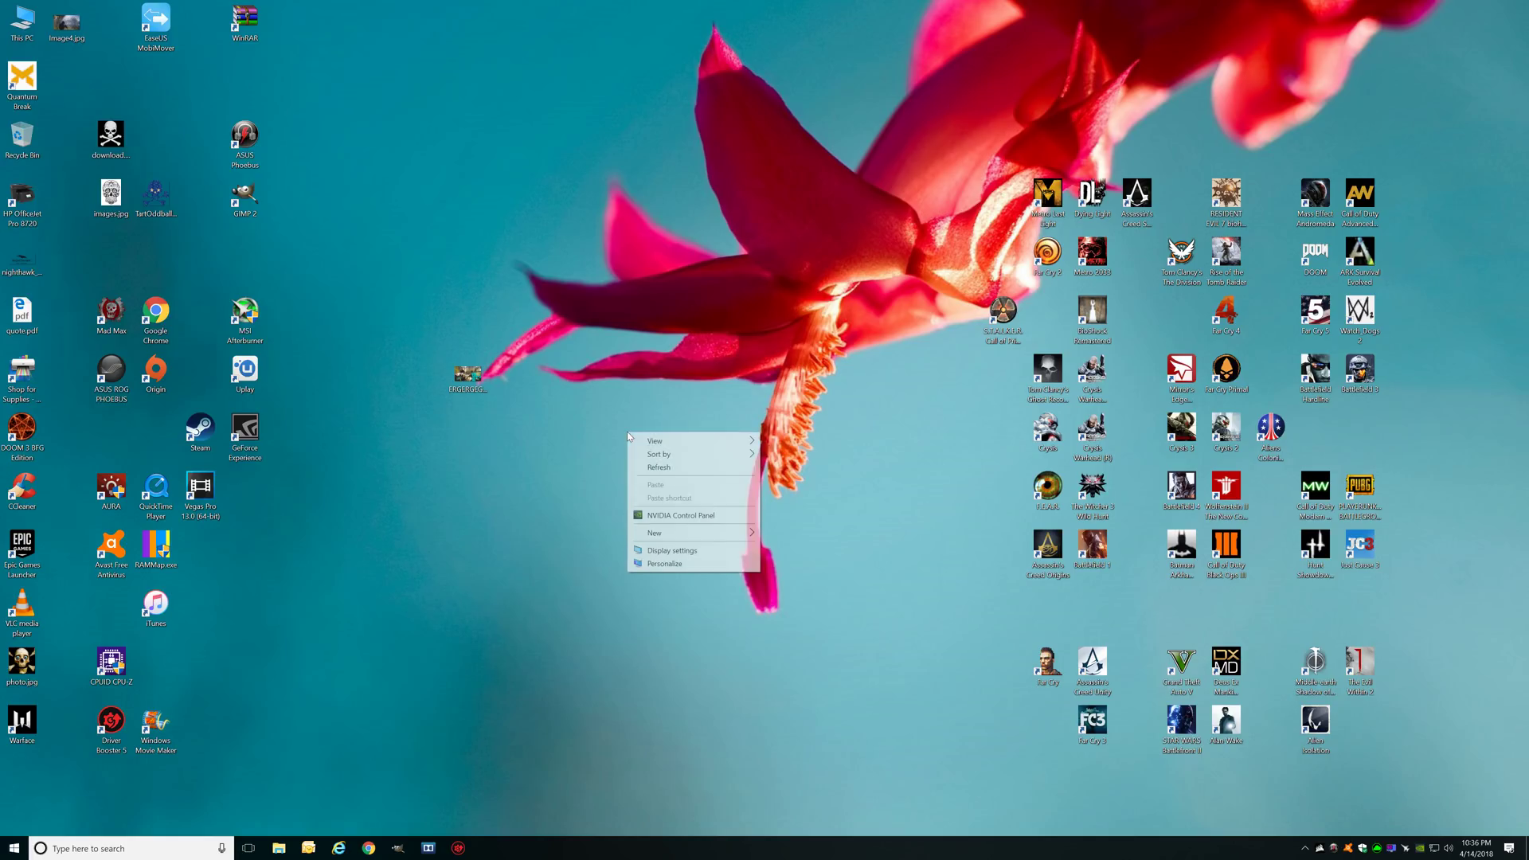
left_click(663, 472)
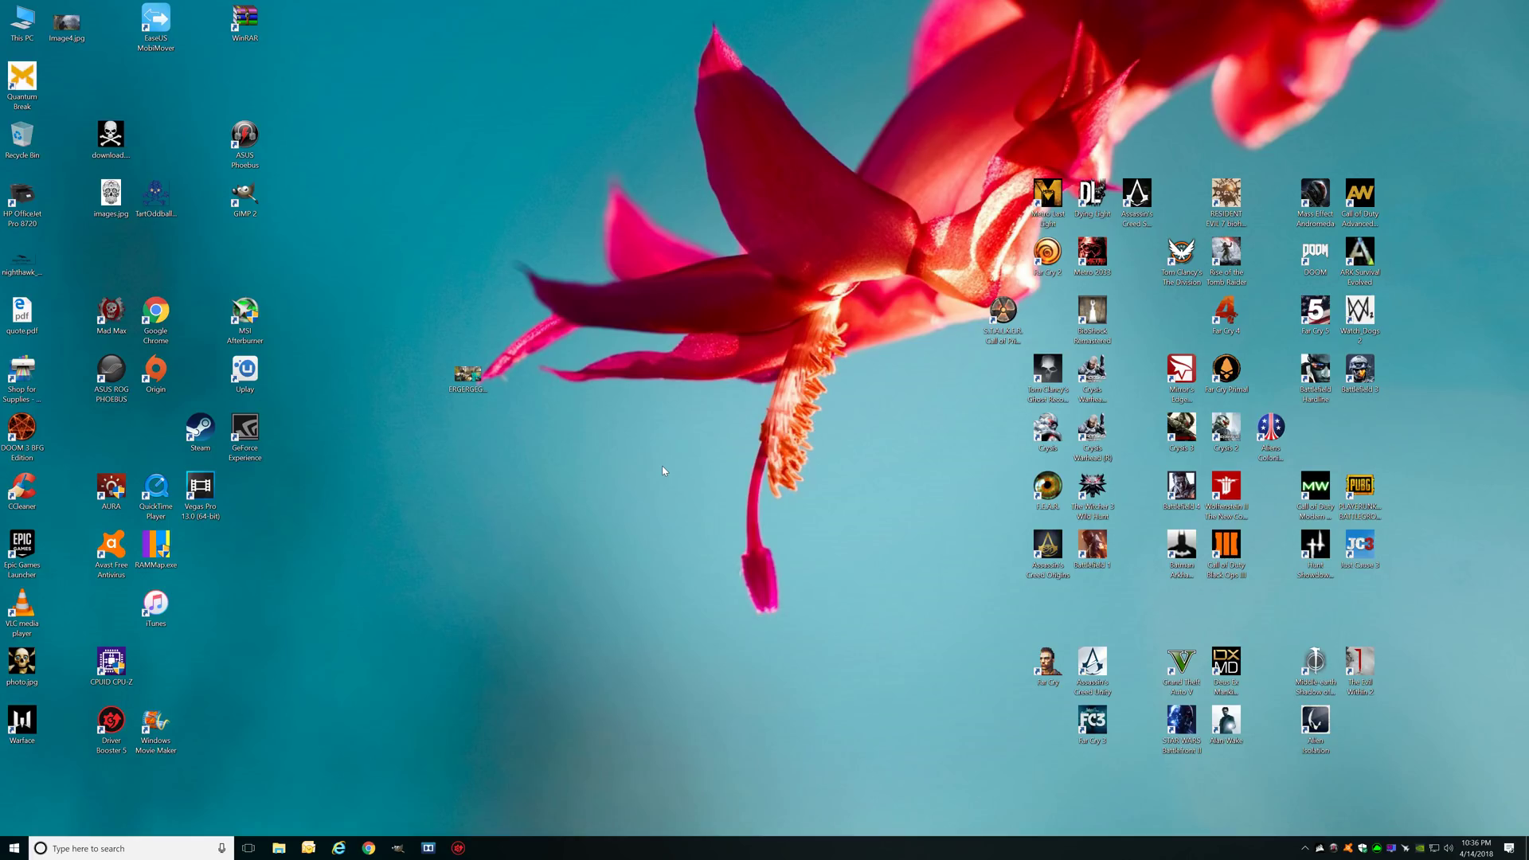
mouse_move(720, 433)
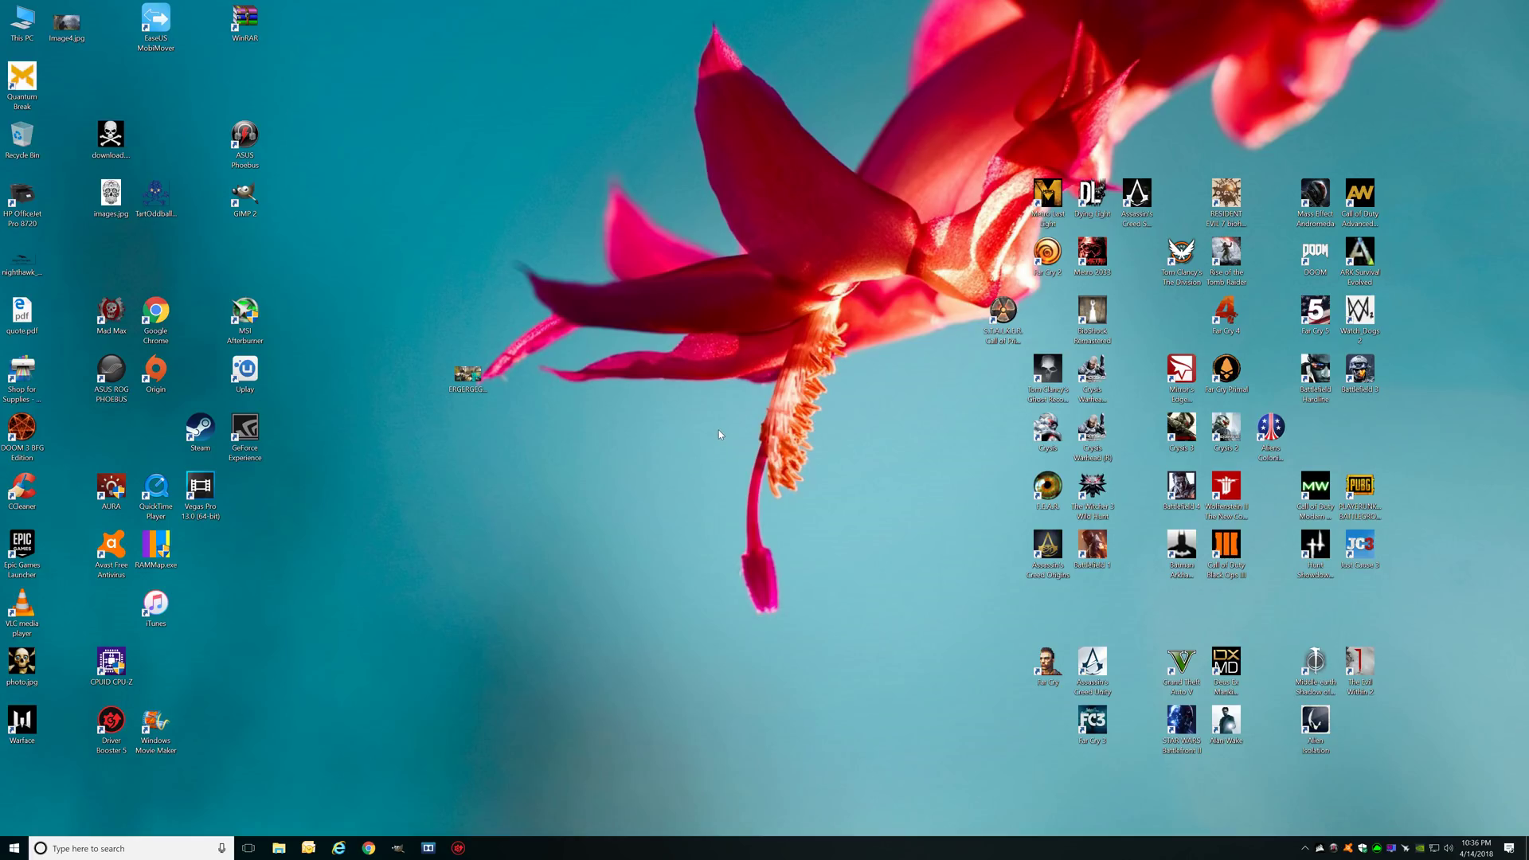
mouse_move(1359, 768)
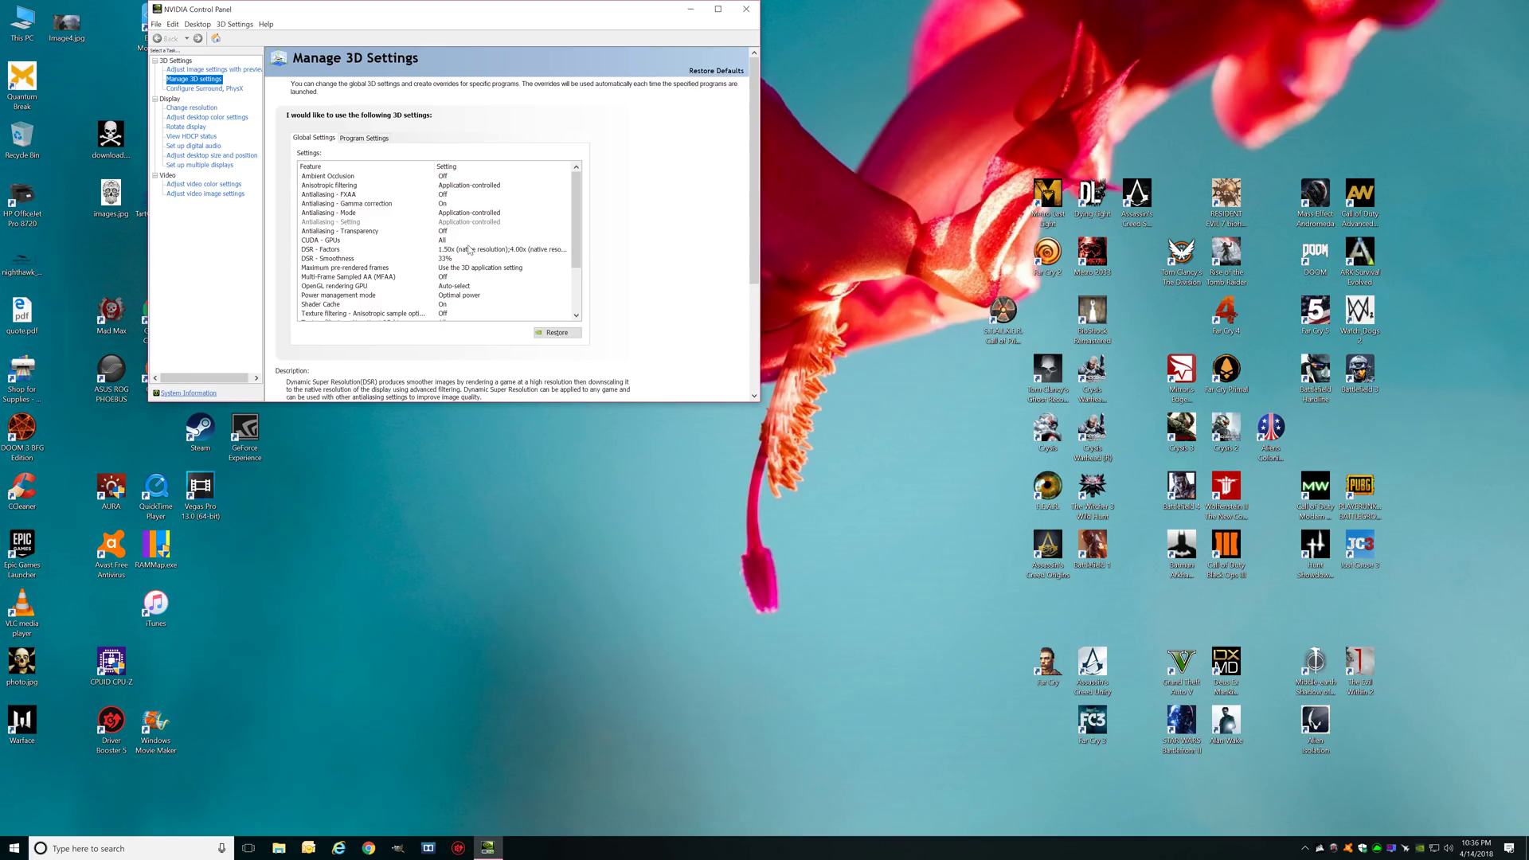
Check the DSR - Factors dropdown still shows 1.50x and 4.00x ticked, then dismiss it.
left_click(502, 250)
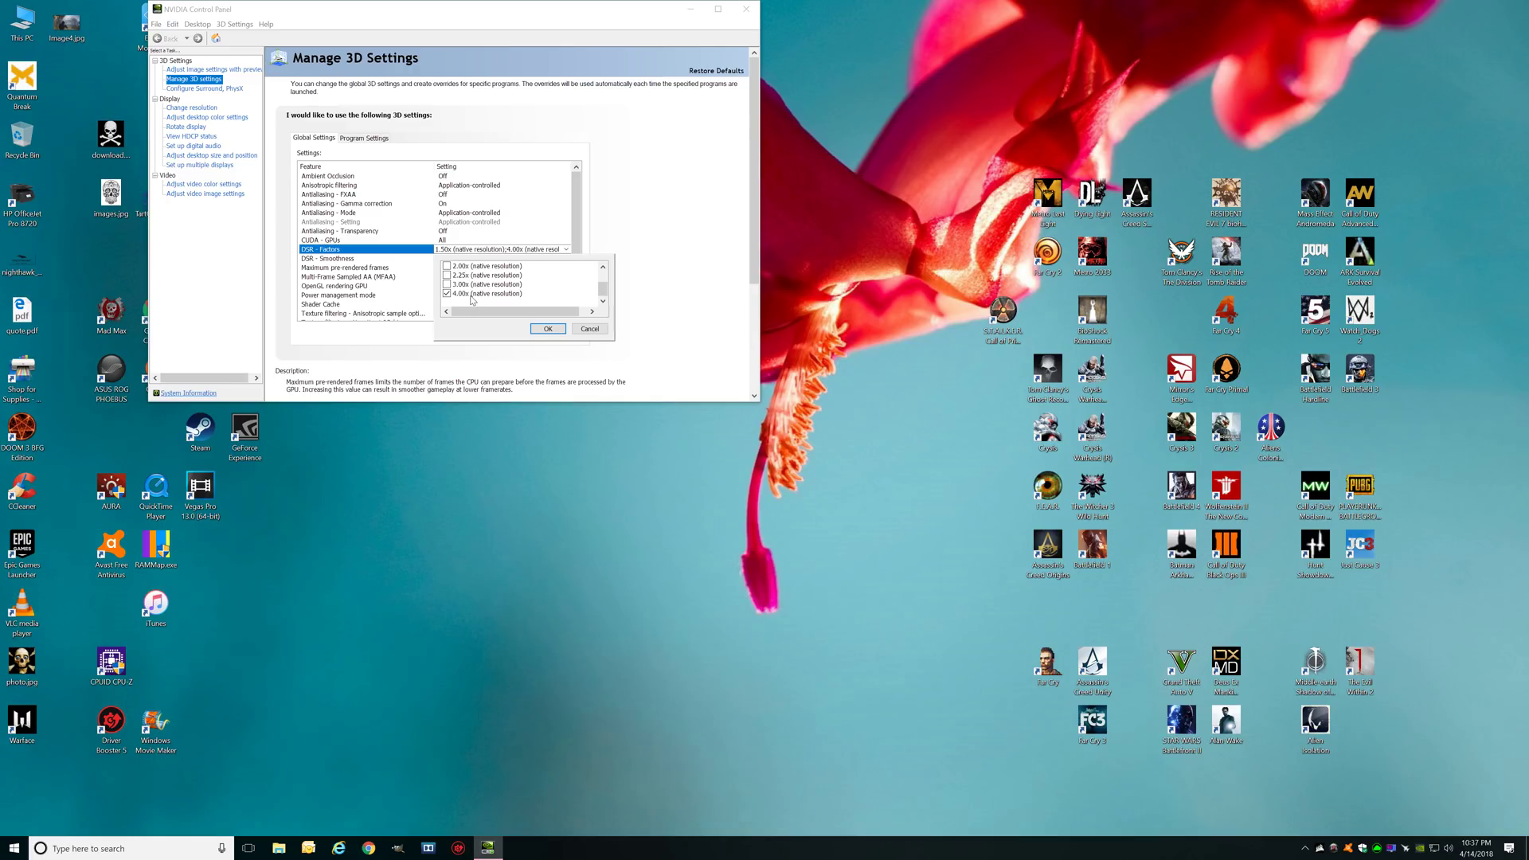
mouse_move(497, 301)
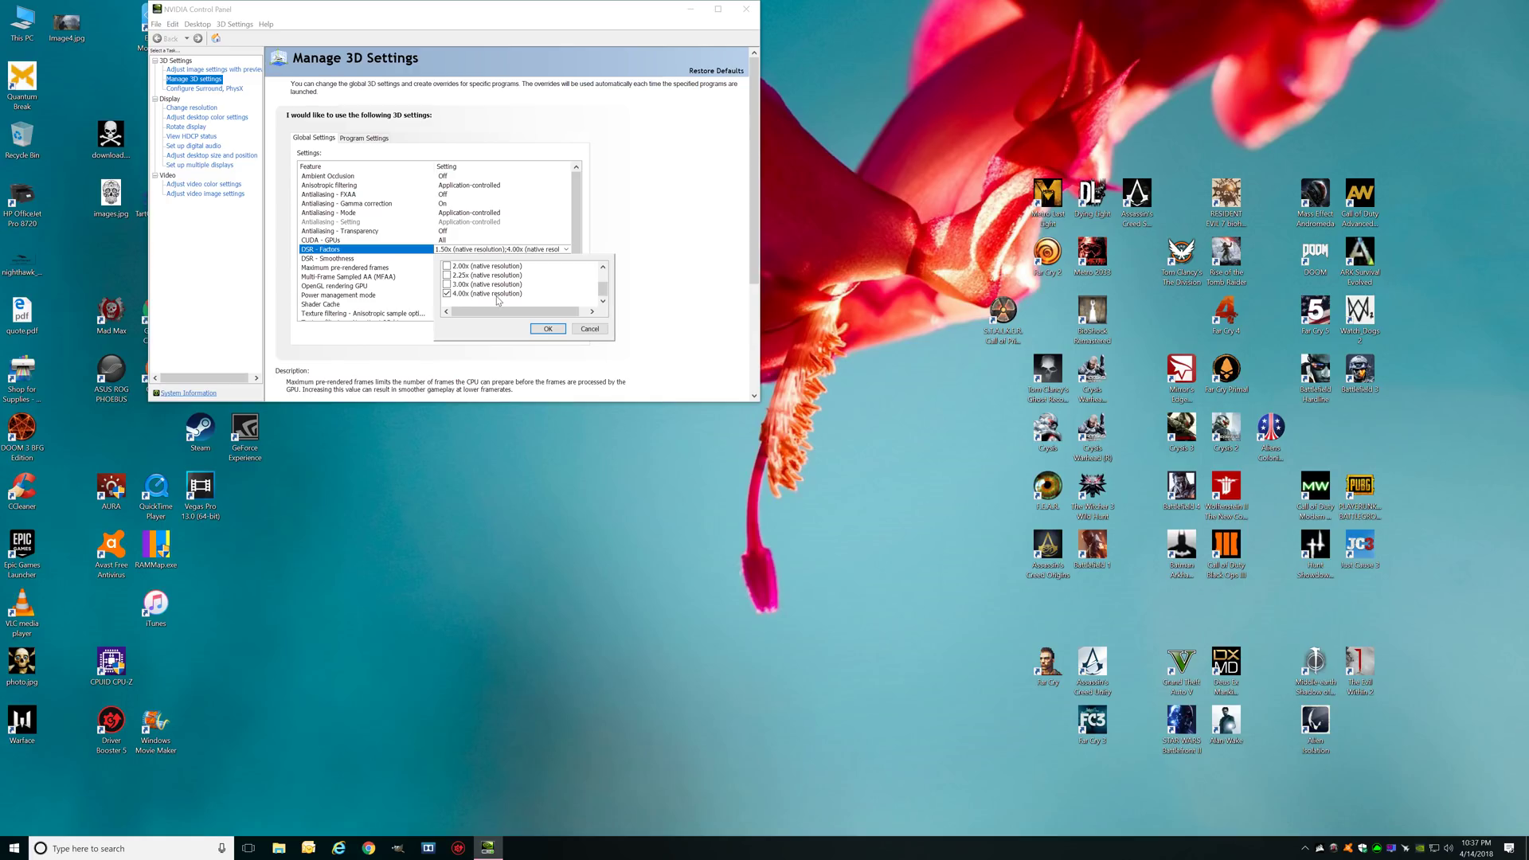
left_click(546, 328)
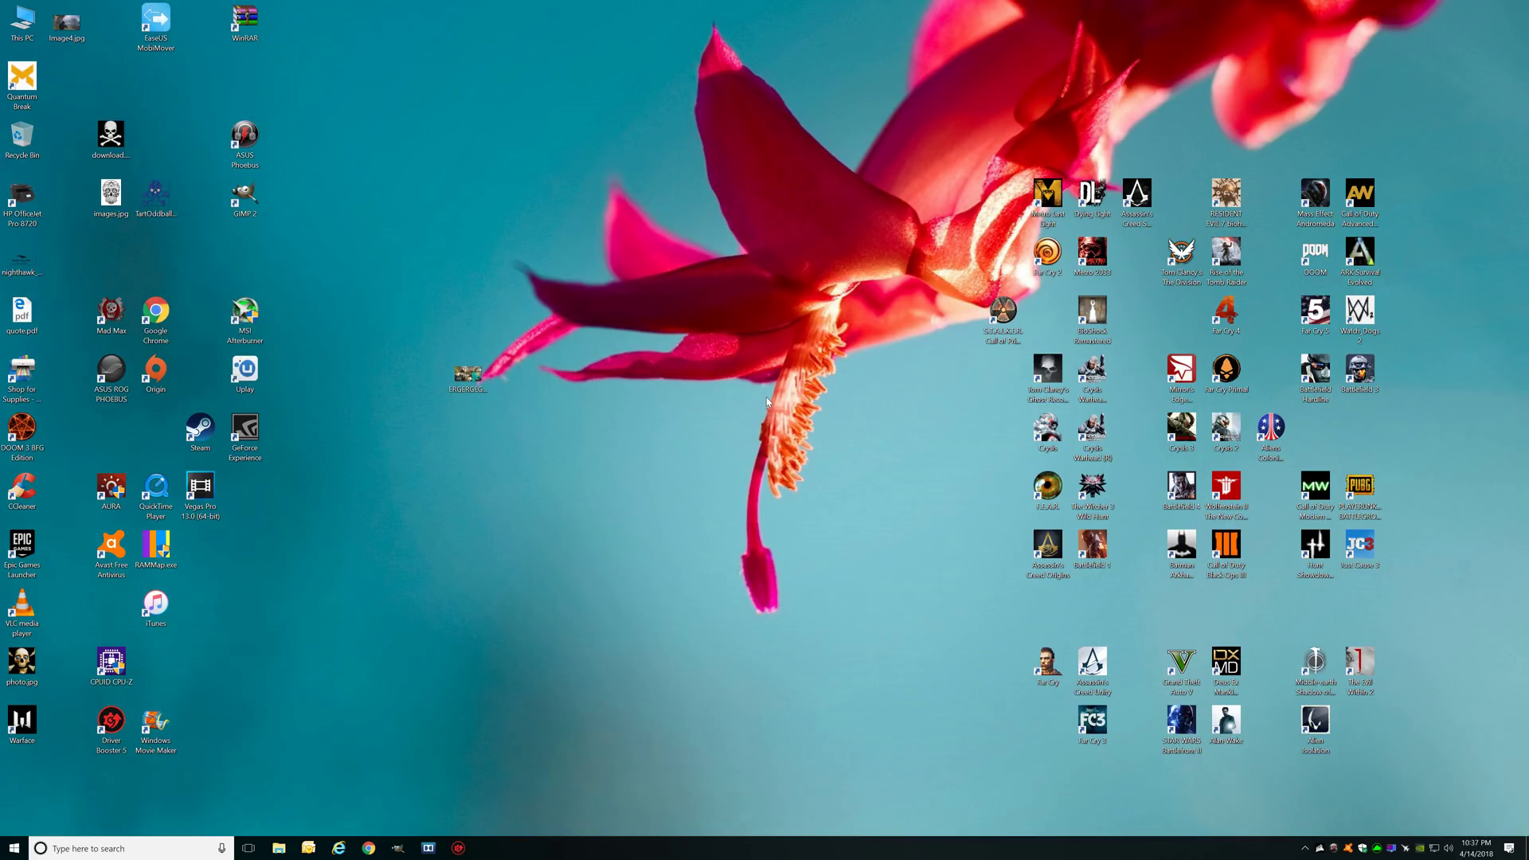
Reopen NVIDIA Control Panel from the desktop to the Manage 3D Settings page.
left_click(245, 432)
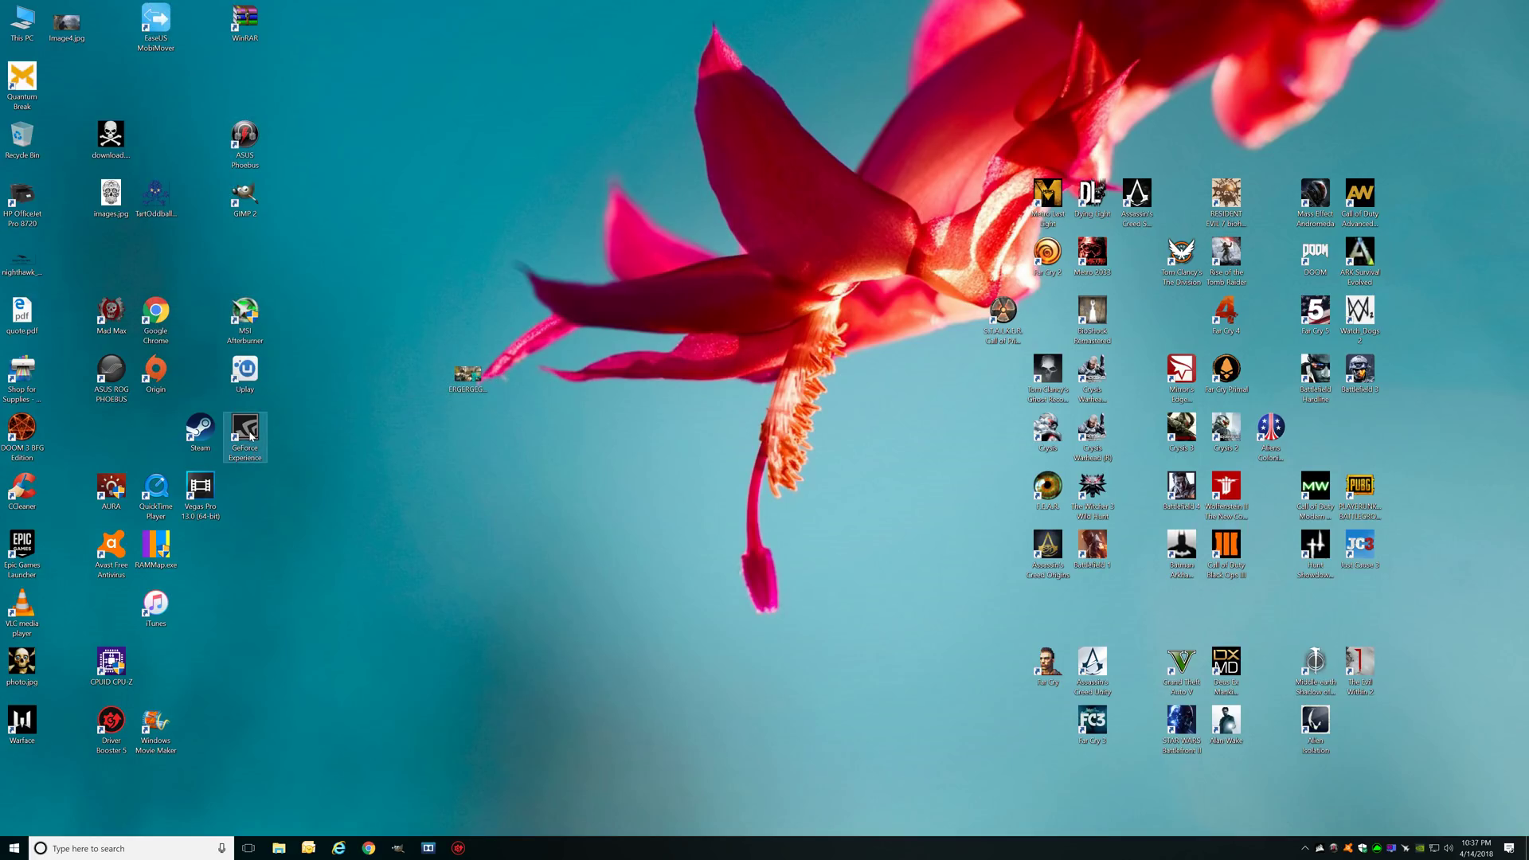
mouse_move(246, 429)
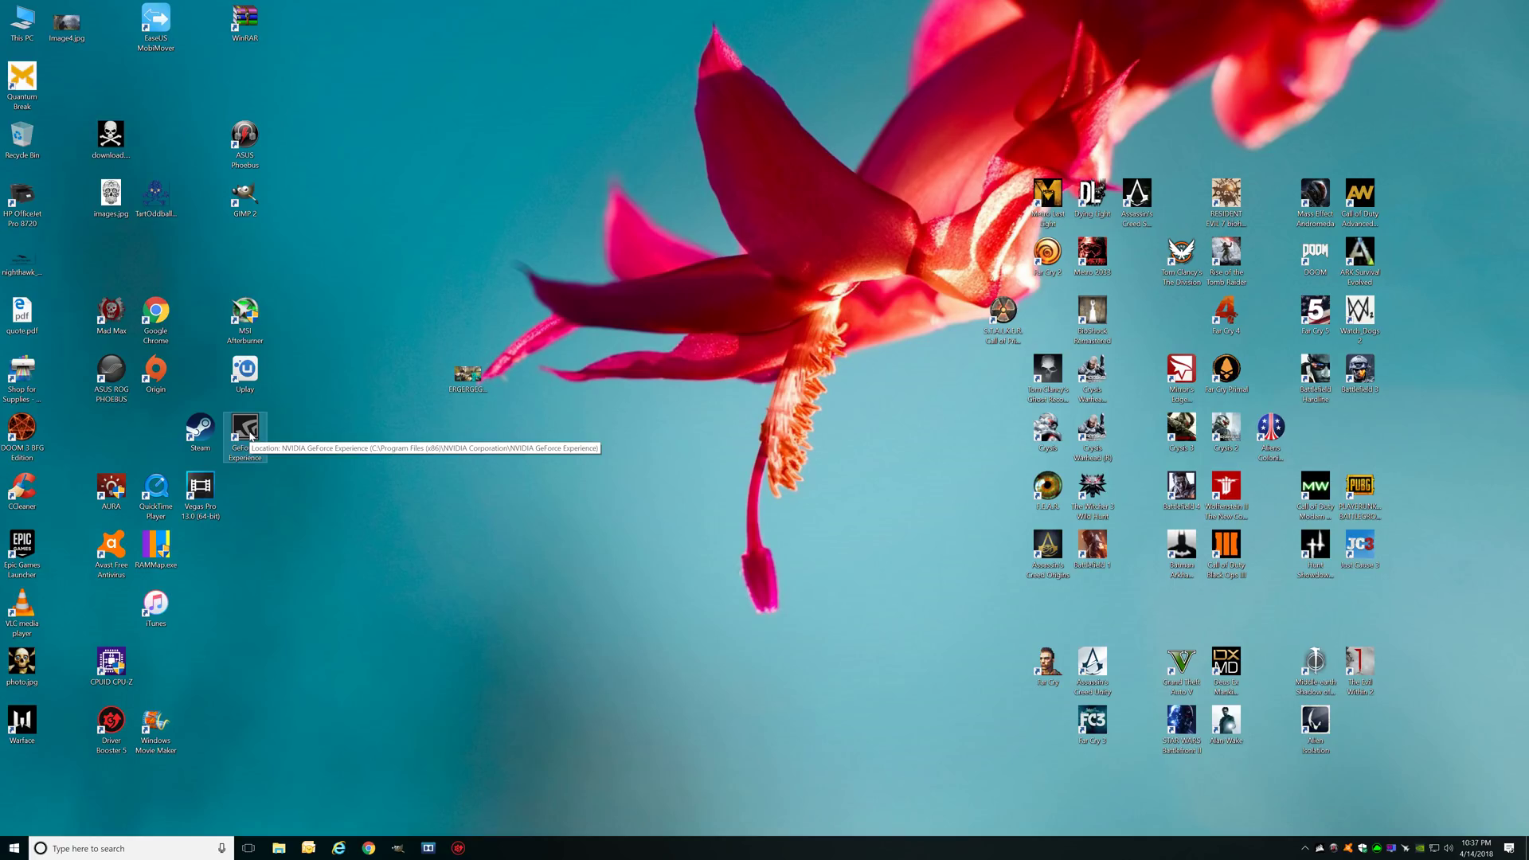
mouse_move(535, 457)
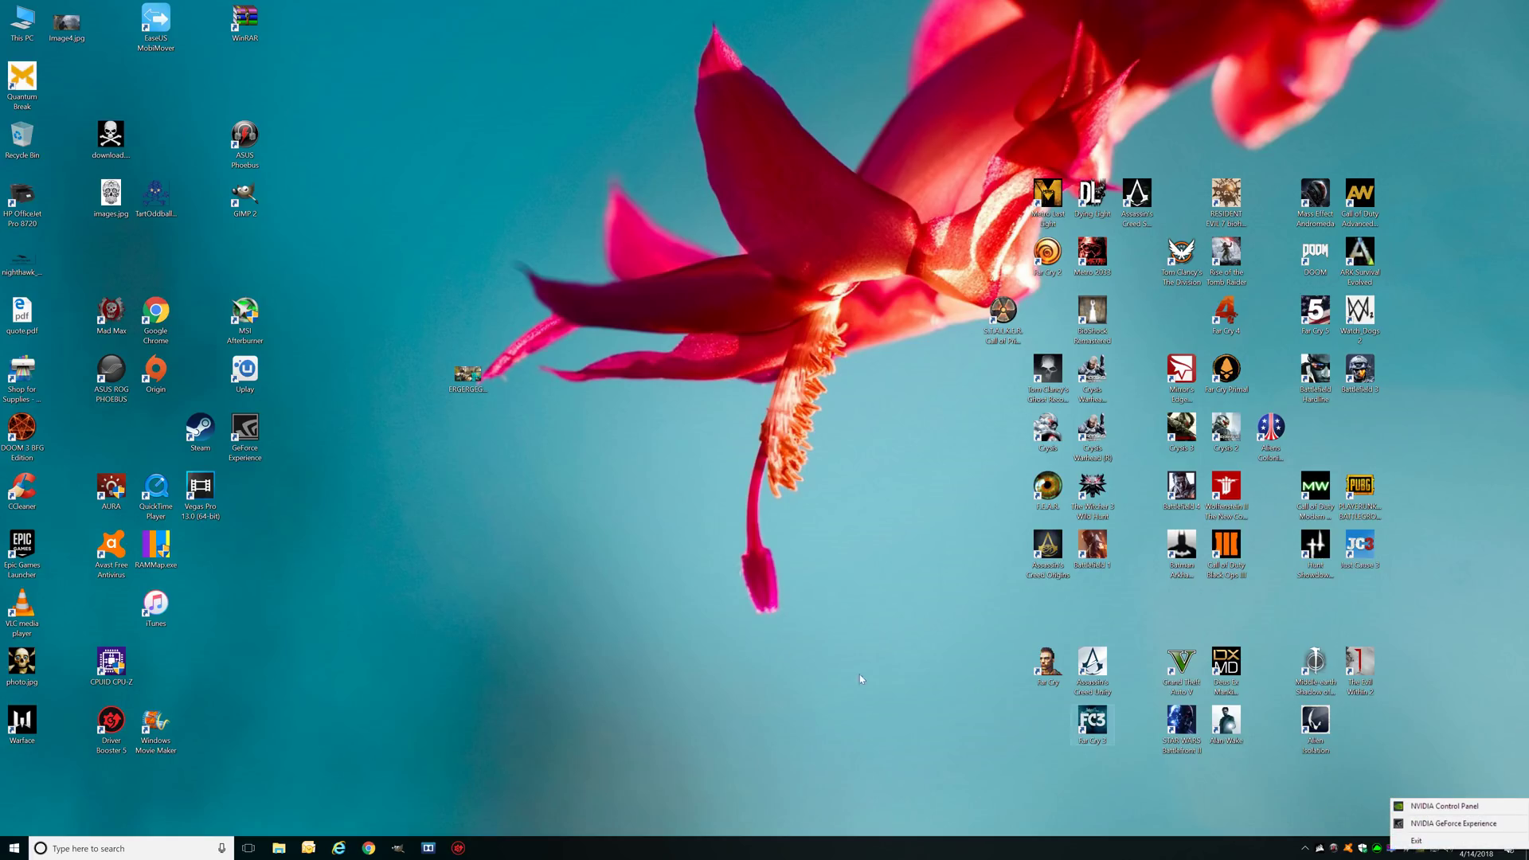
mouse_move(1118, 660)
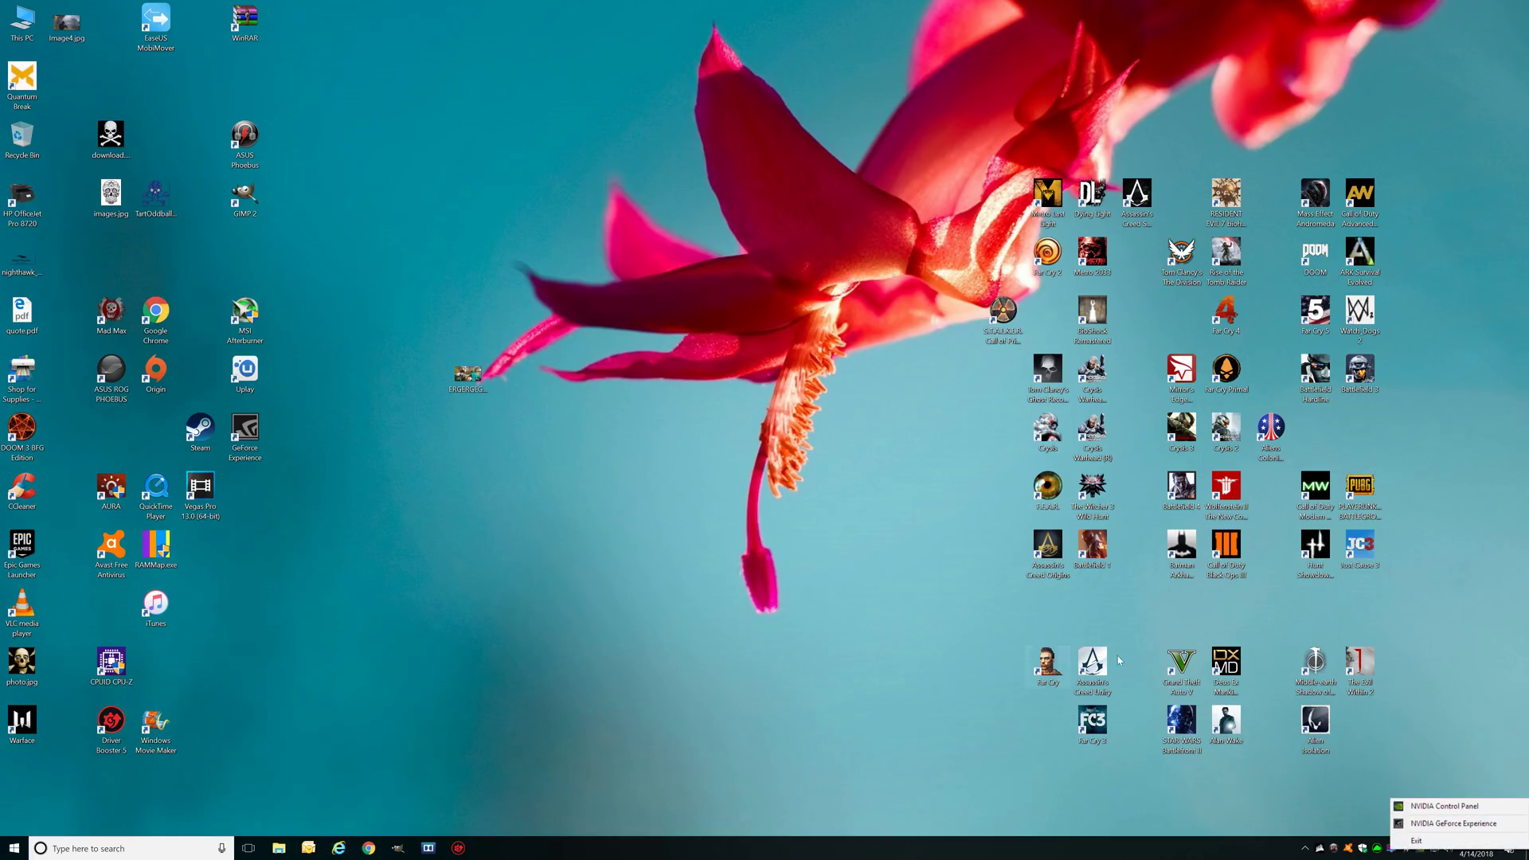
left_click(589, 492)
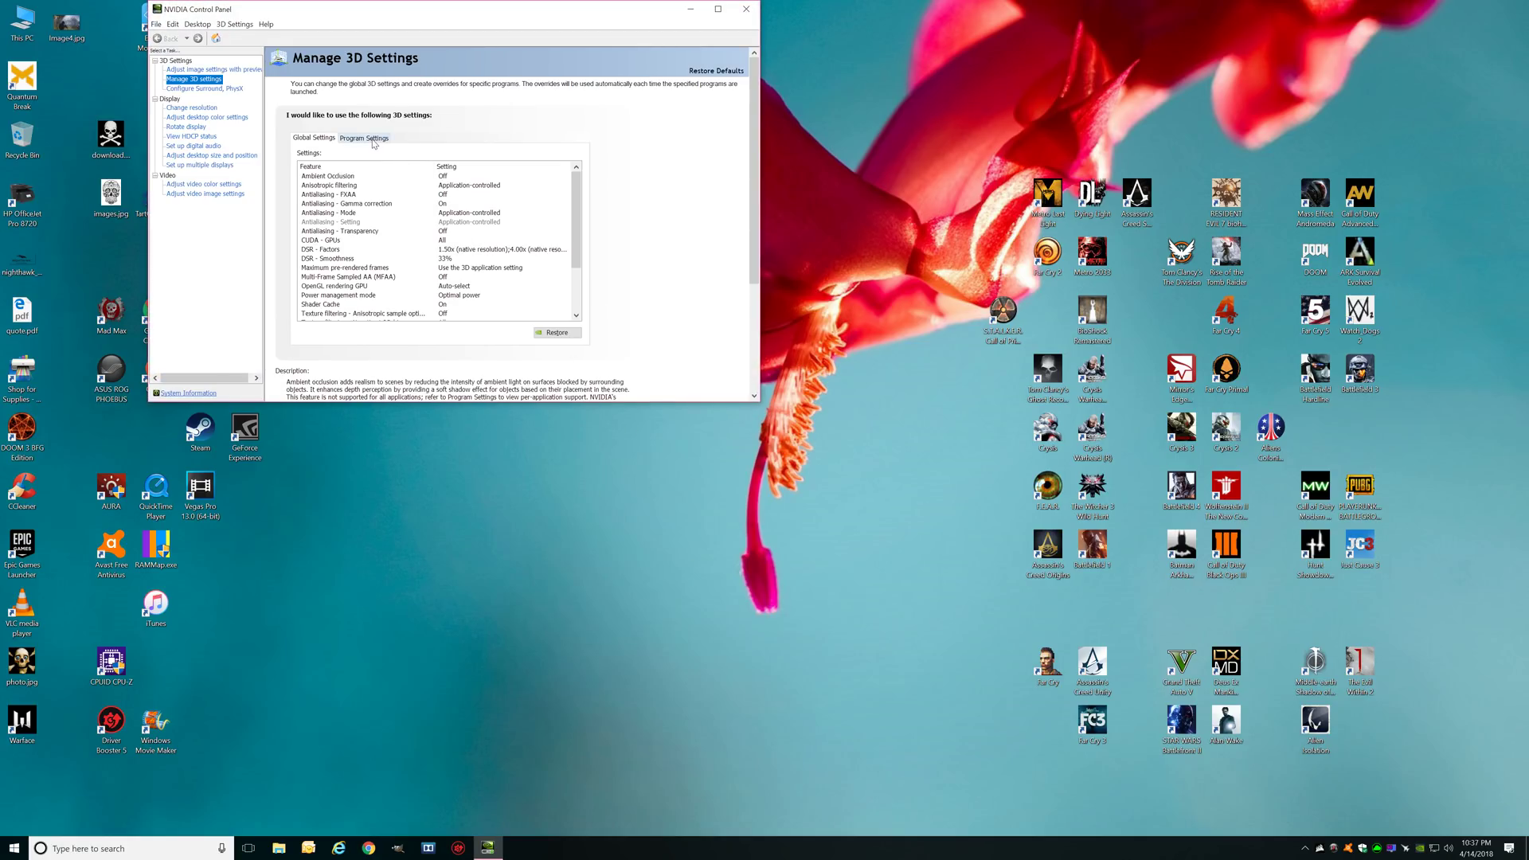
left_click(314, 137)
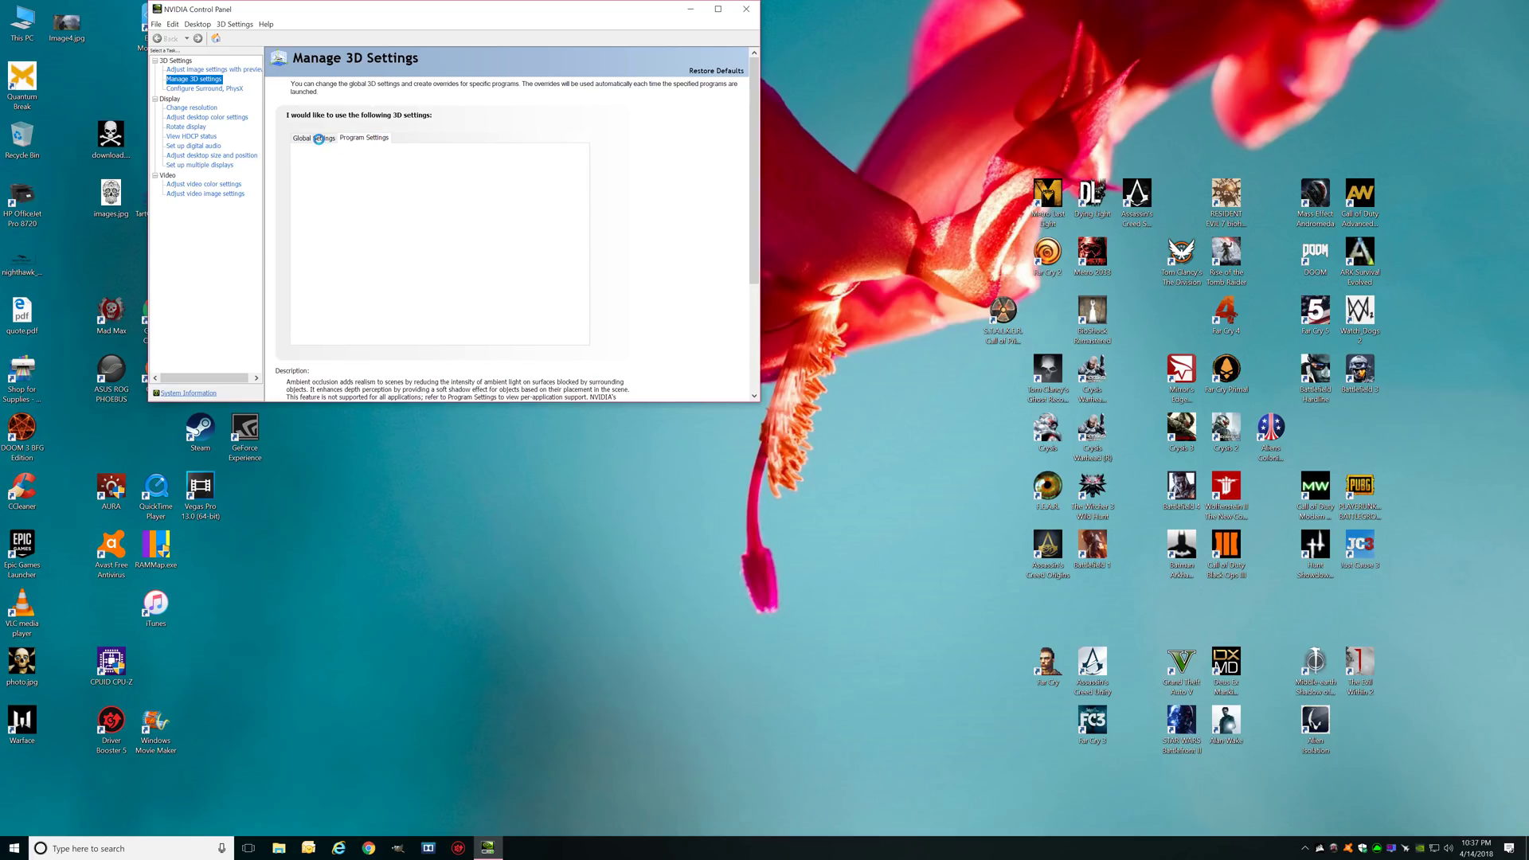
left_click(314, 137)
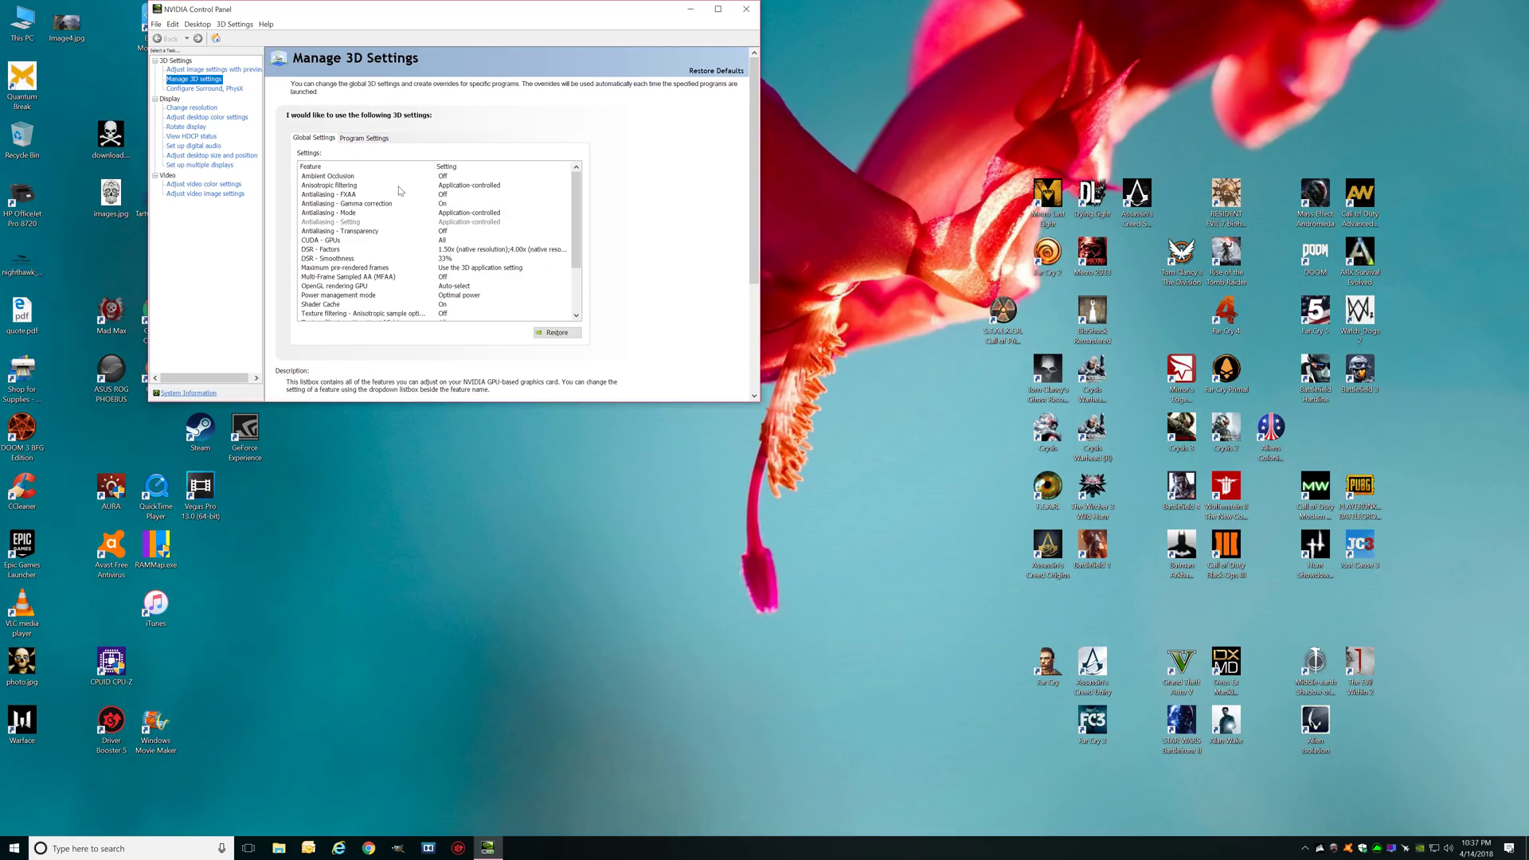